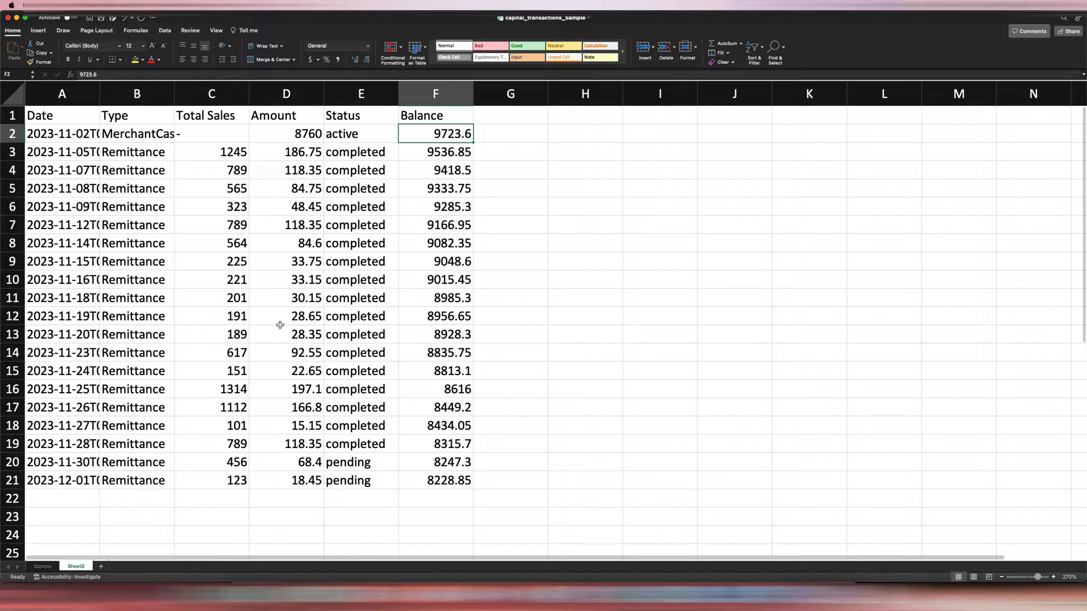
pyautogui.moveTo(220, 142)
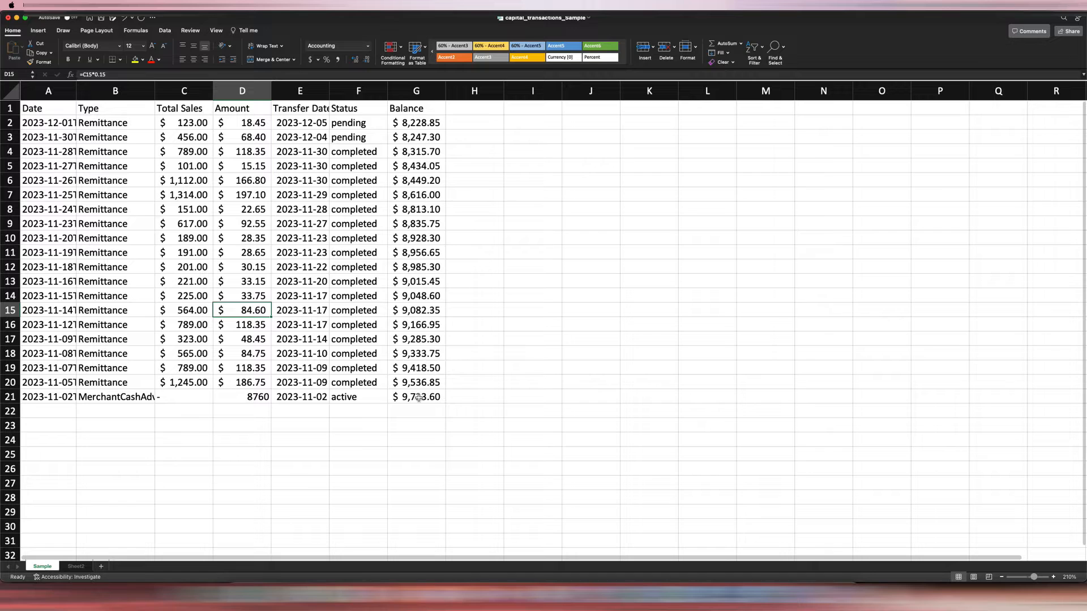
pyautogui.moveTo(137, 525)
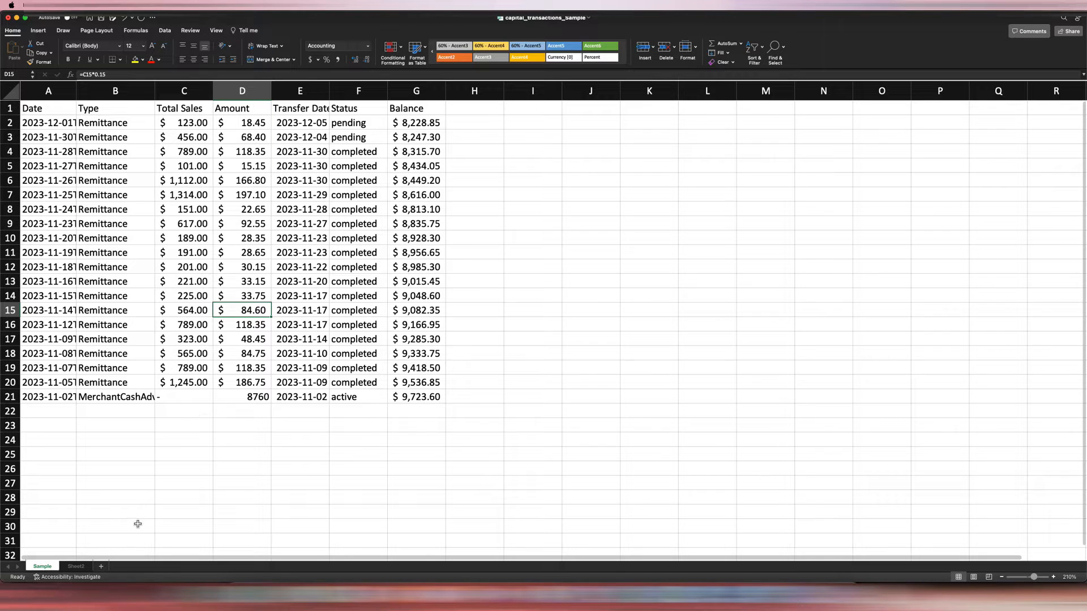
pyautogui.moveTo(265, 226)
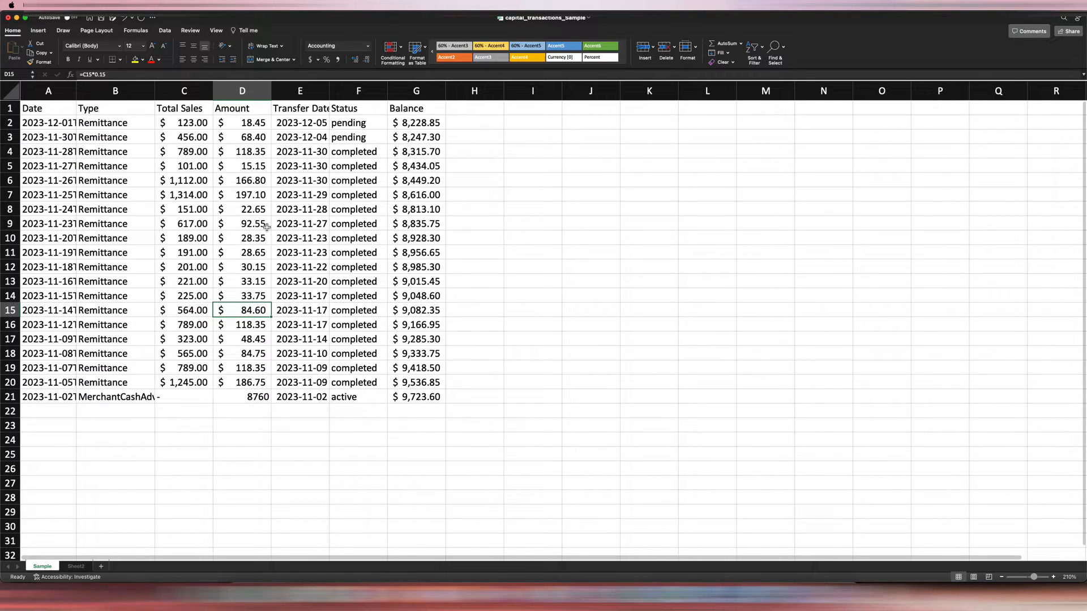
# Step: Compare the Sheet2 and Sample tables, ending on the newest-first Sample sheet
pyautogui.click(475, 252)
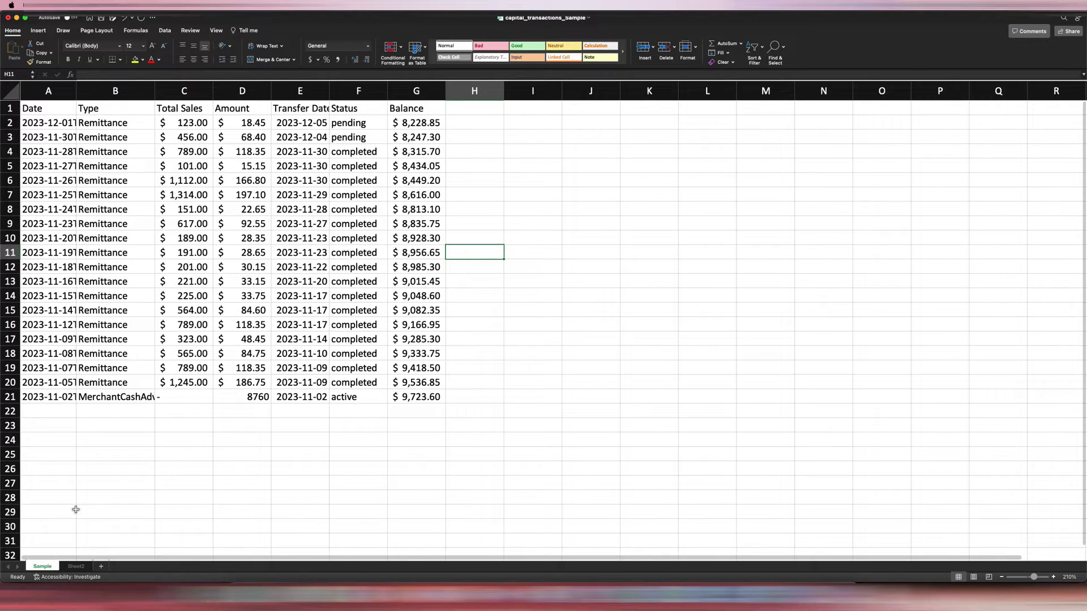
pyautogui.click(73, 566)
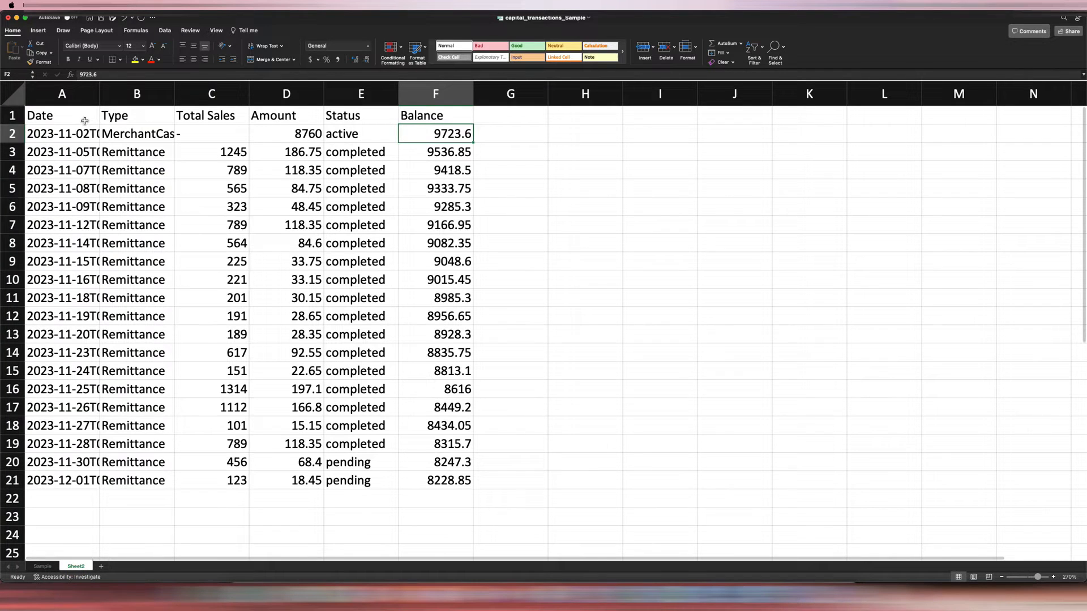
pyautogui.click(10, 134)
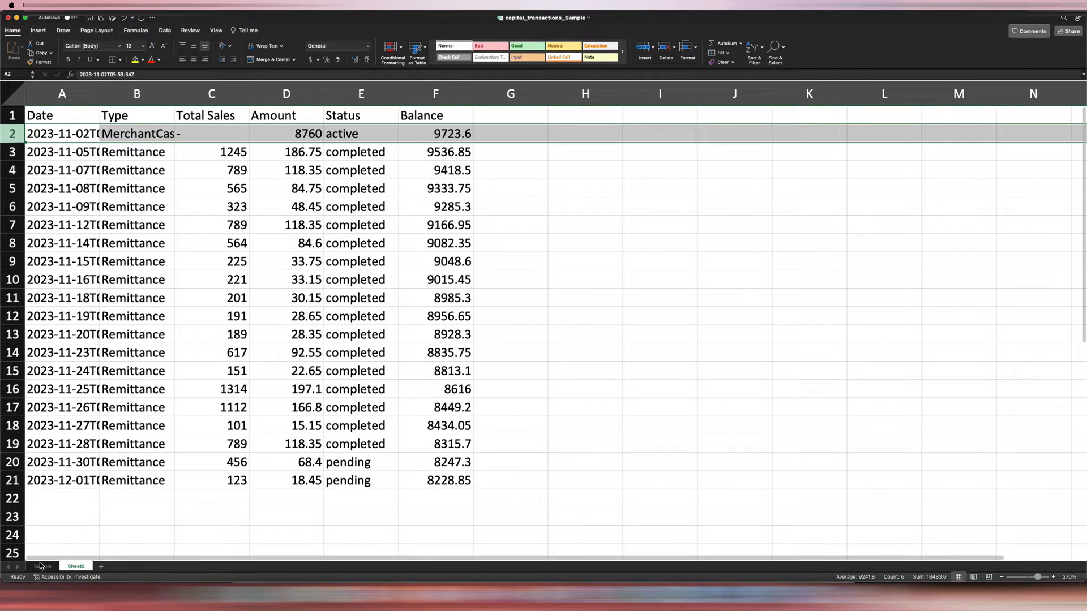
pyautogui.click(43, 566)
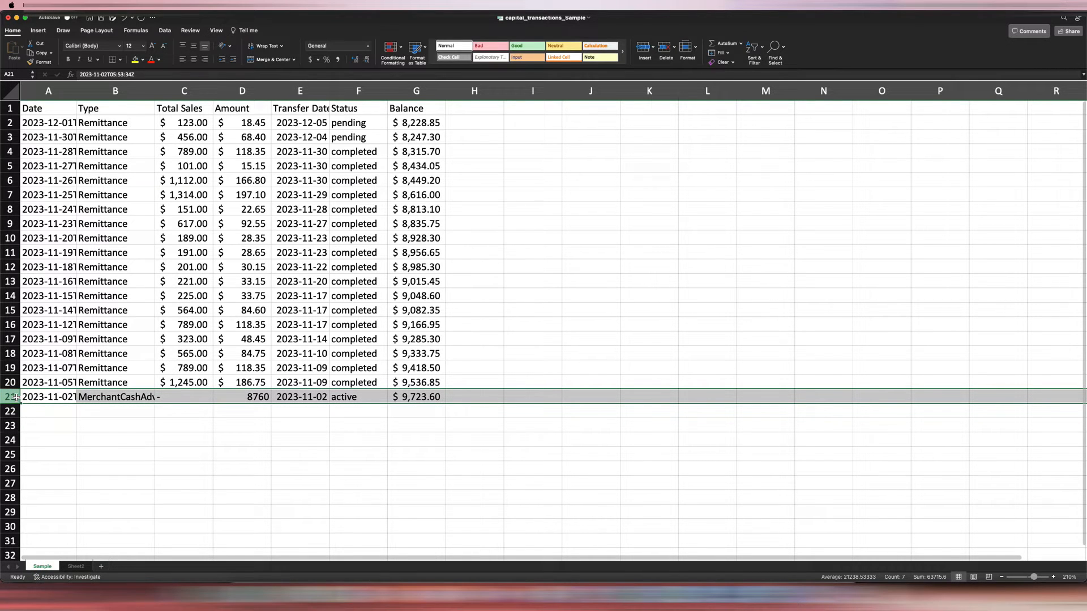
pyautogui.click(54, 368)
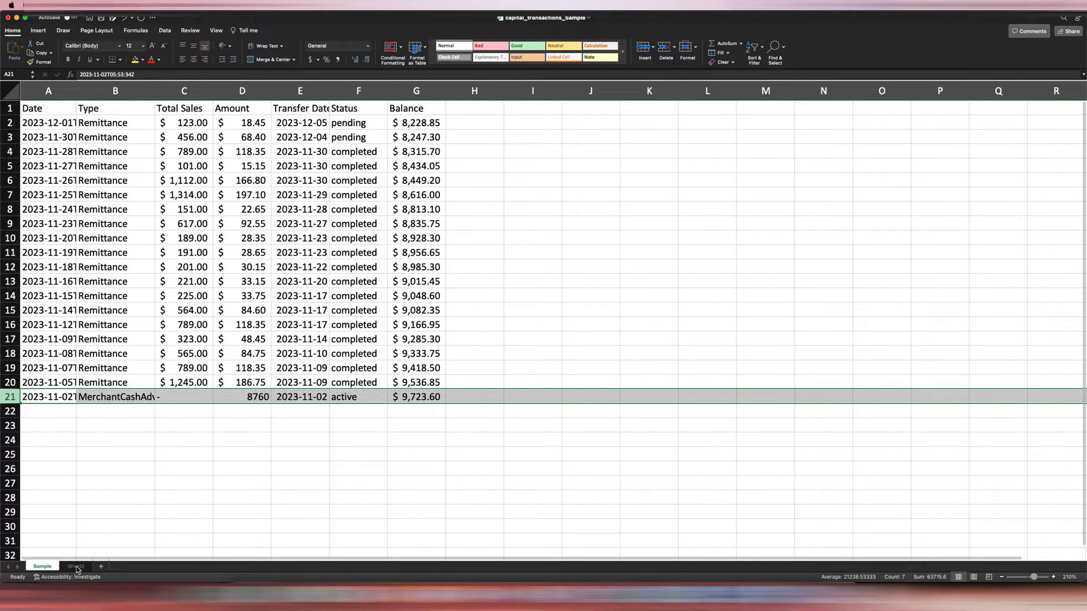
# Step: Apply Accounting format to Sheet2 columns C, D and F, with QuickBooks tiled beside Excel
pyautogui.click(75, 566)
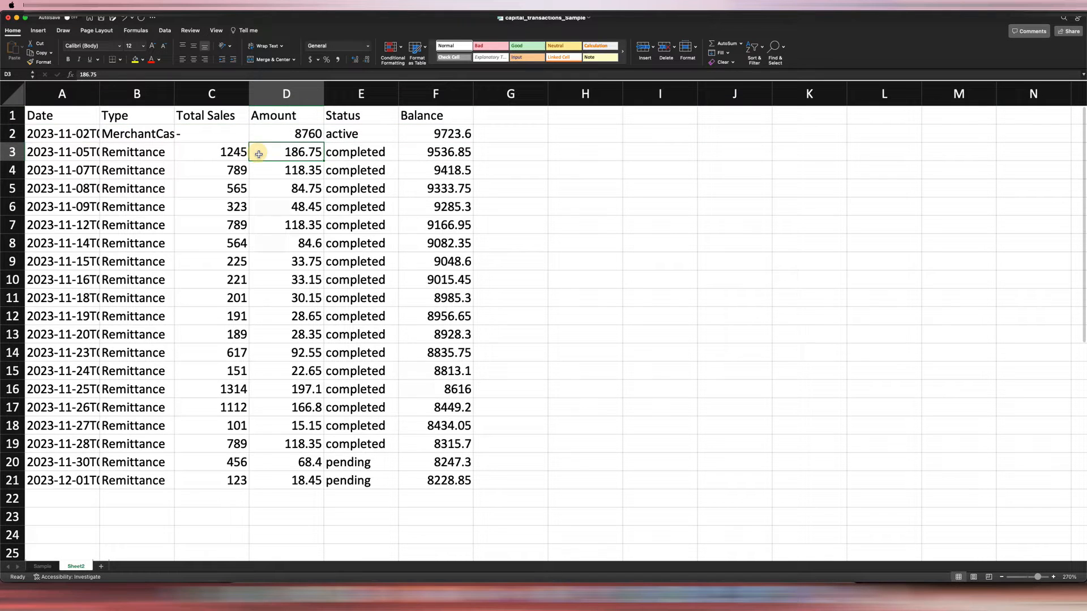
pyautogui.click(211, 94)
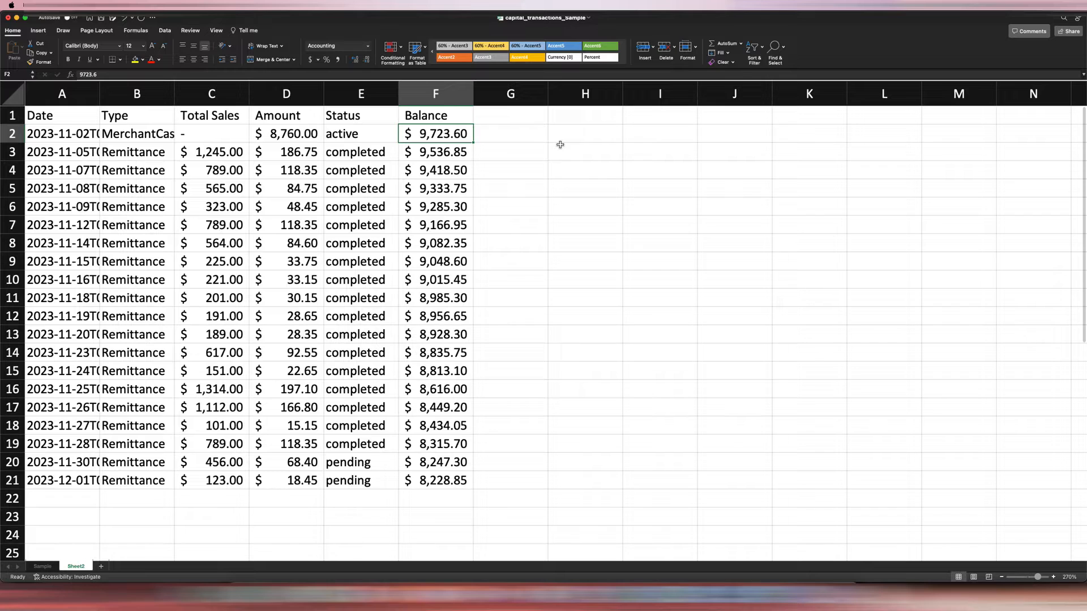
pyautogui.click(287, 133)
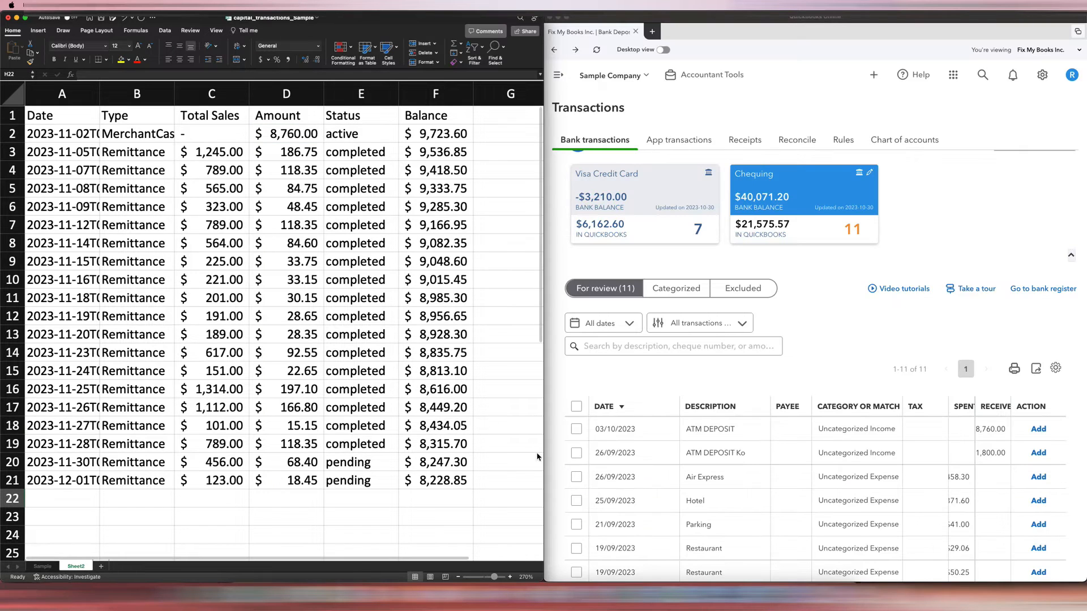
# Step: Compare the 8,760.00 ATM deposit with the loan amount in cell D2
pyautogui.click(509, 134)
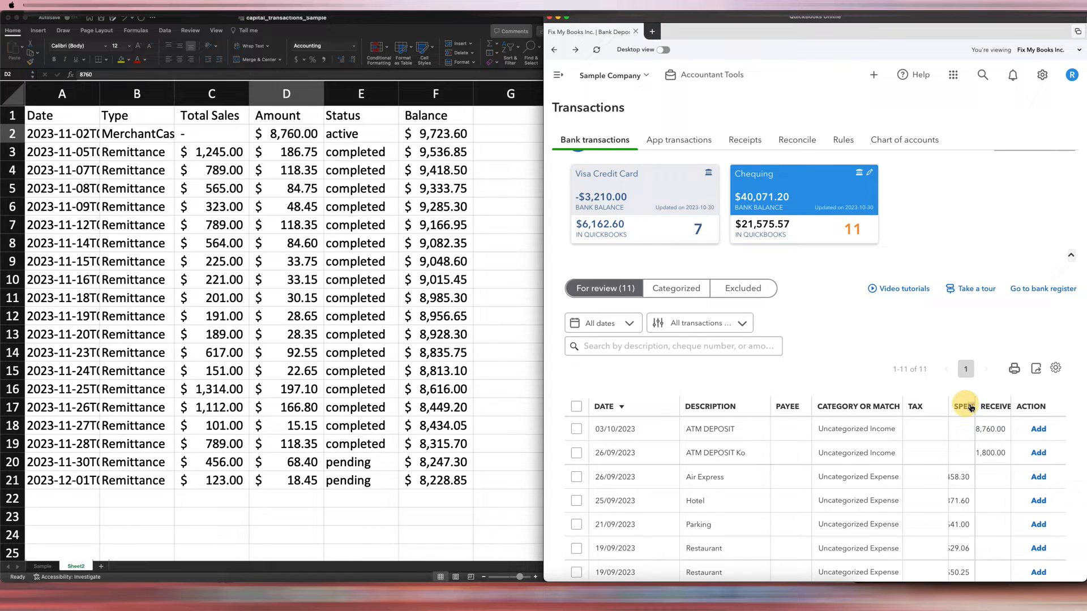
pyautogui.moveTo(888, 411)
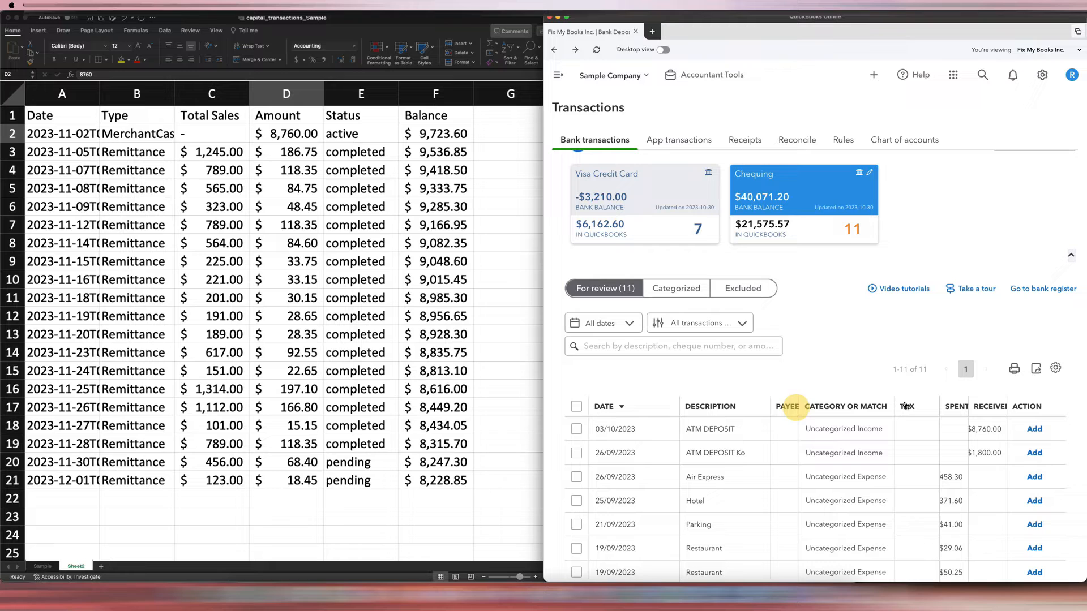
pyautogui.moveTo(892, 407)
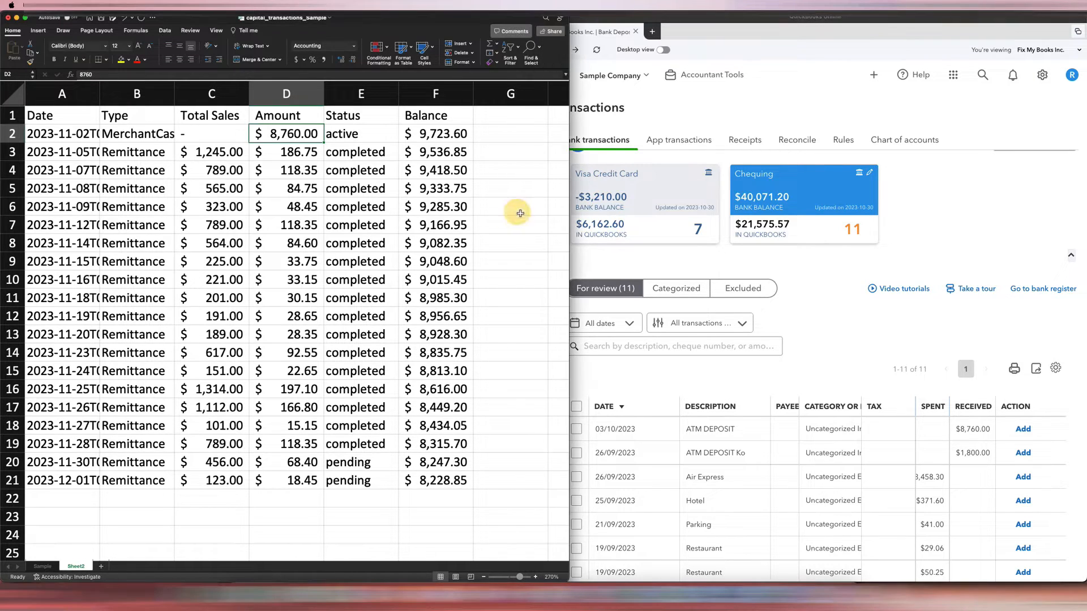
# Step: Enter =F2-E2 in cell G2 to get 963.60
pyautogui.write('=')
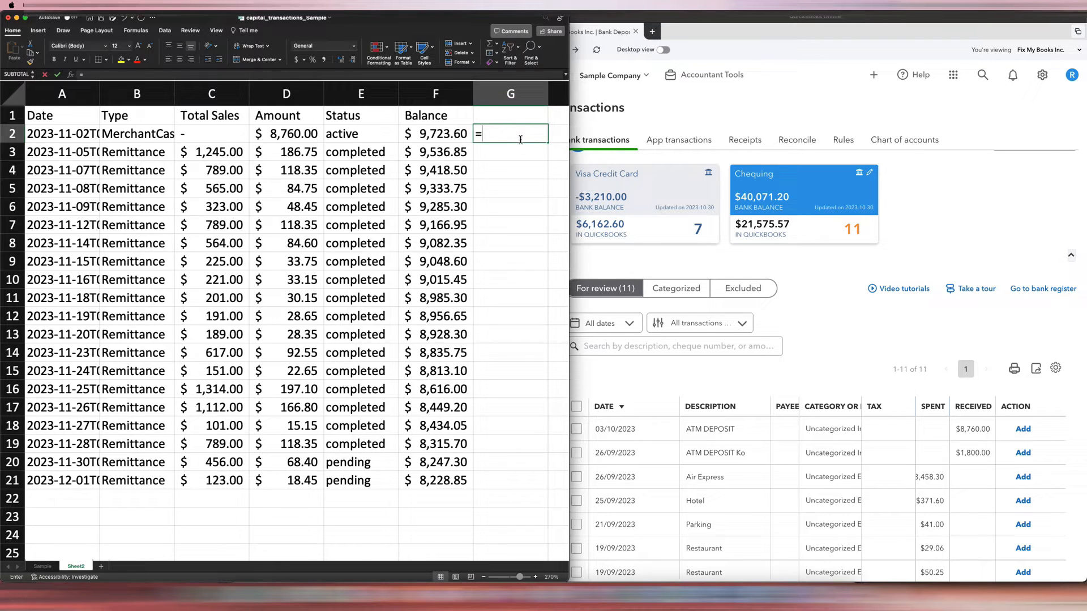
pyautogui.click(435, 134)
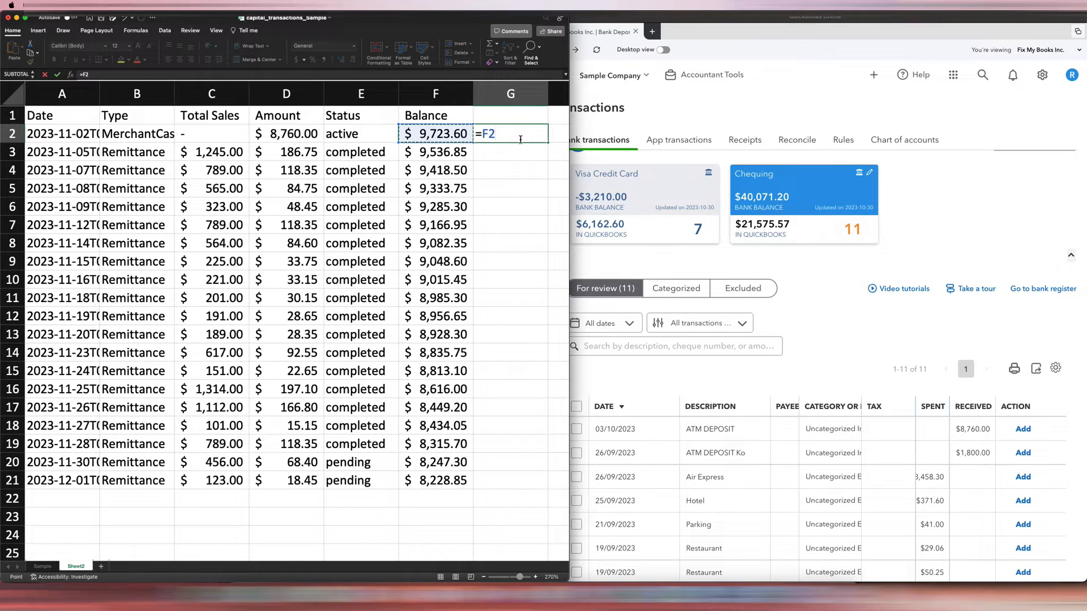
pyautogui.write('-E2')
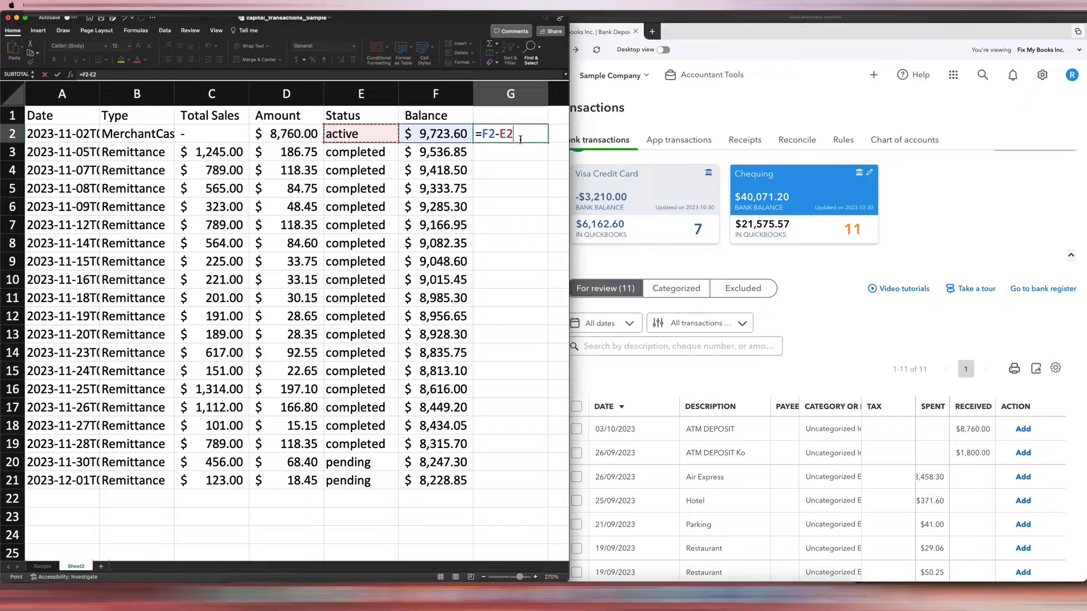
pyautogui.press('Enter')
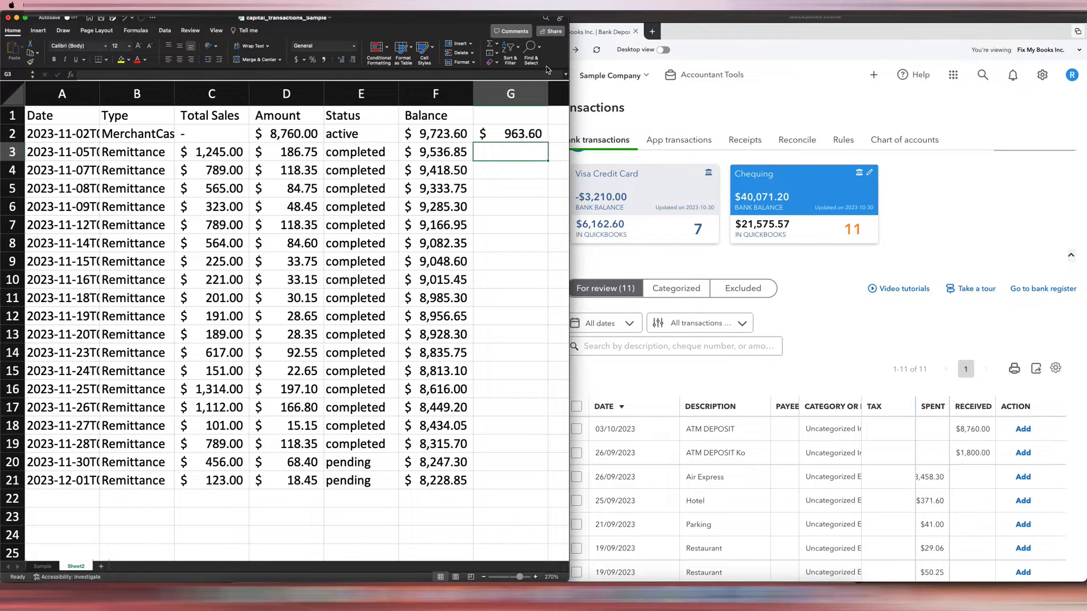
pyautogui.click(510, 134)
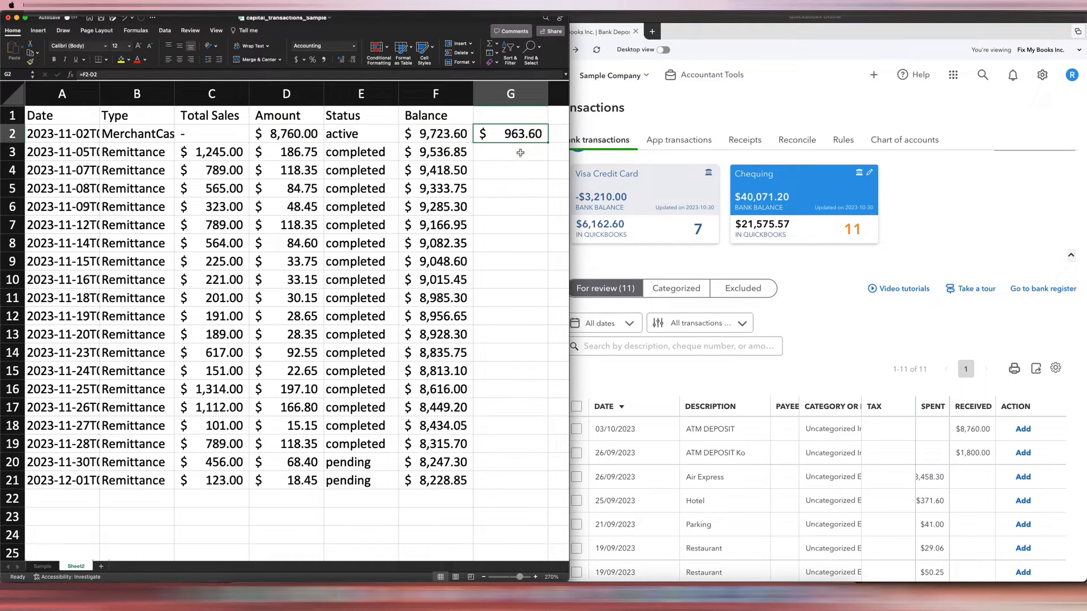
pyautogui.moveTo(506, 159)
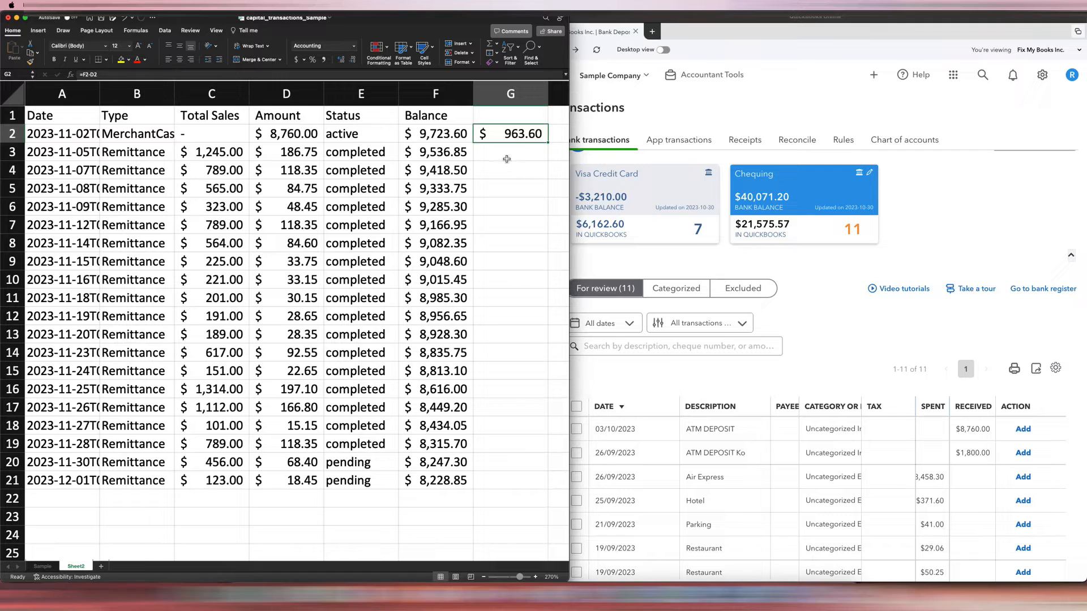
# Step: Try =C3*.1 in cell G3, then clear that 186.75 value
pyautogui.click(510, 152)
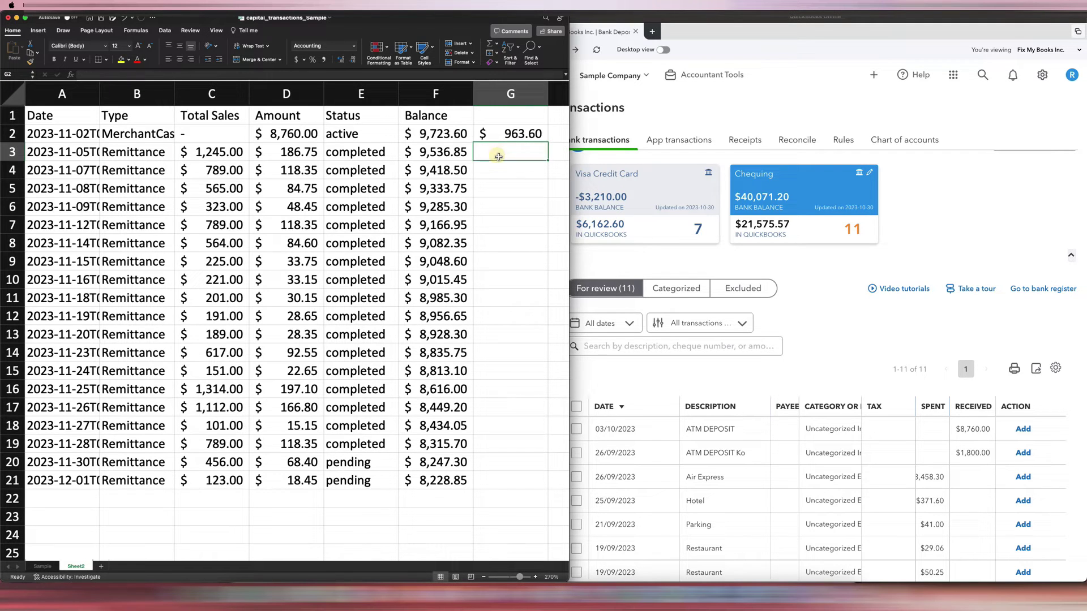
pyautogui.write('=')
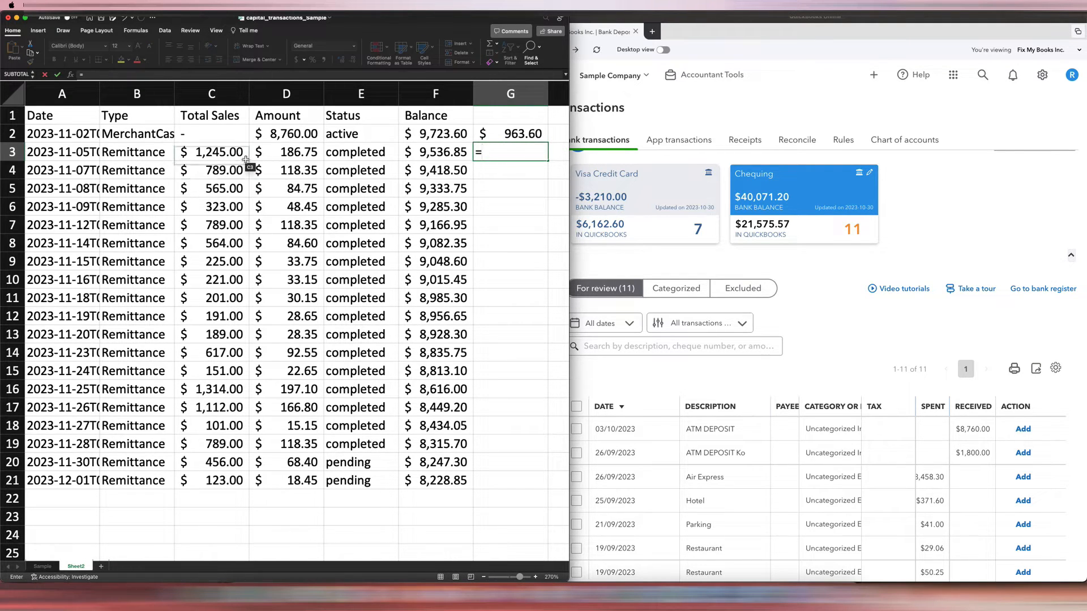
pyautogui.write('C3*.1')
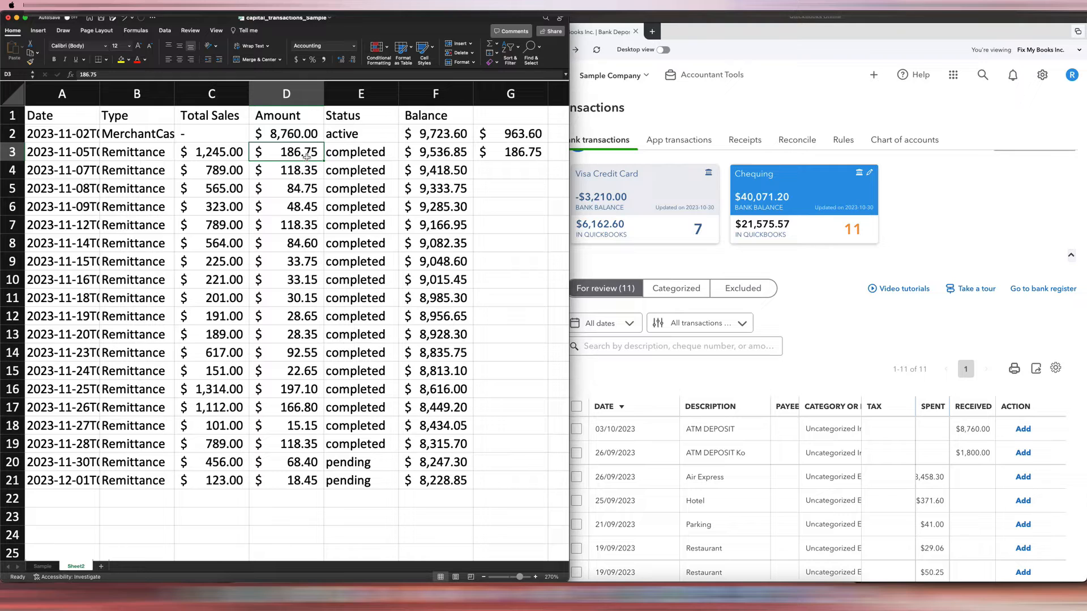
pyautogui.click(510, 151)
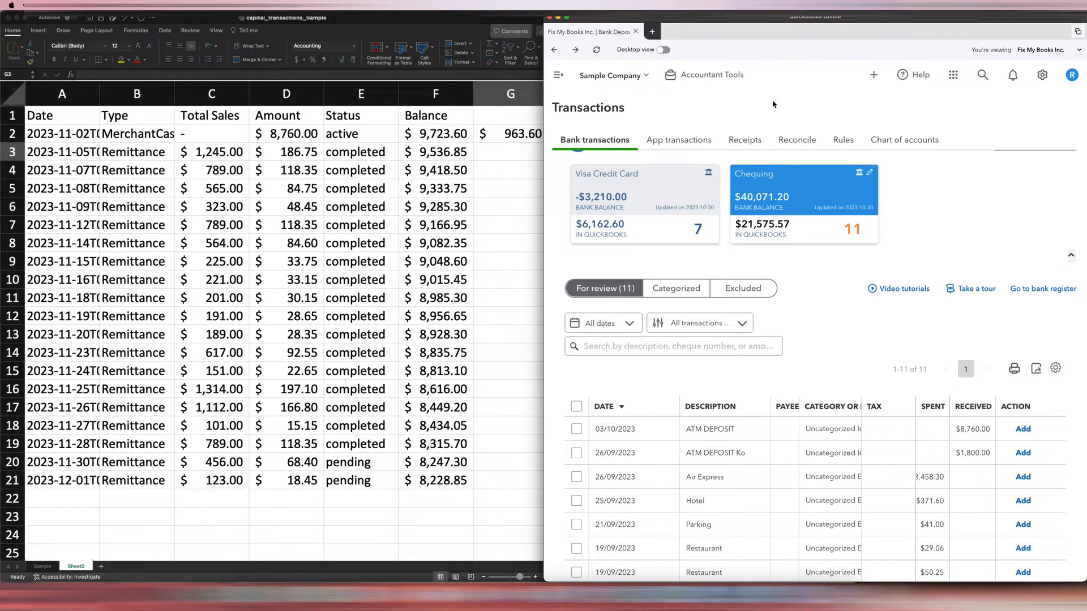
# Step: Start a new journal entry dated 03/10/2023
pyautogui.click(557, 75)
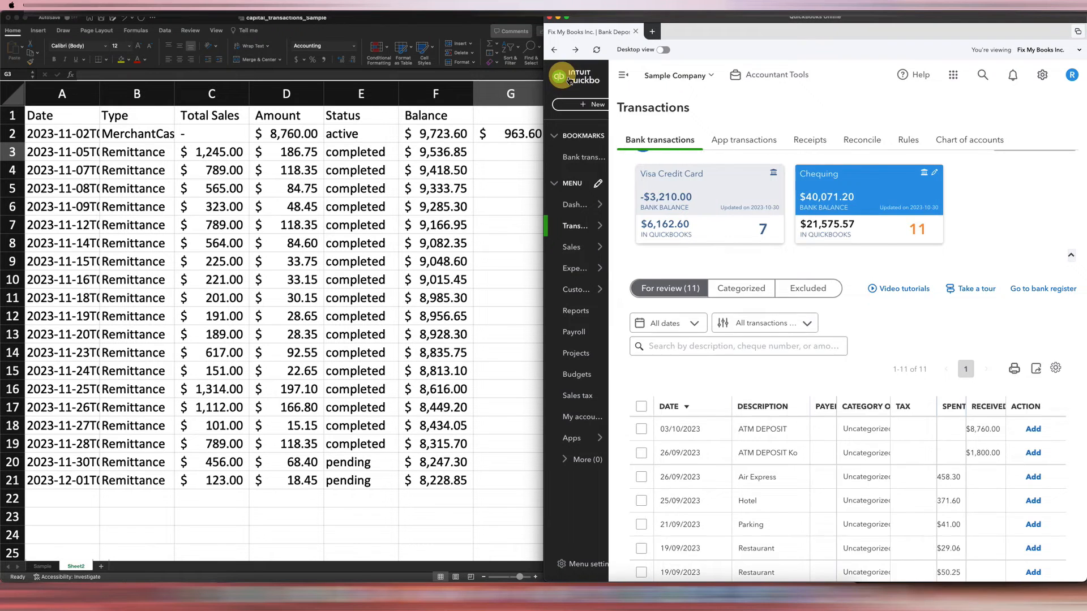
pyautogui.click(601, 104)
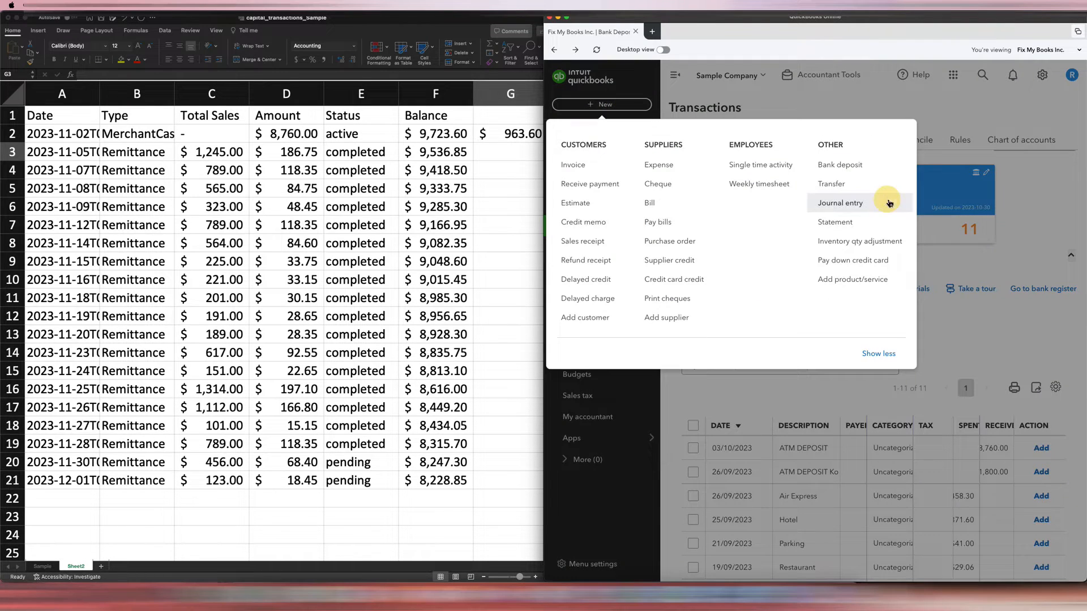
pyautogui.click(840, 202)
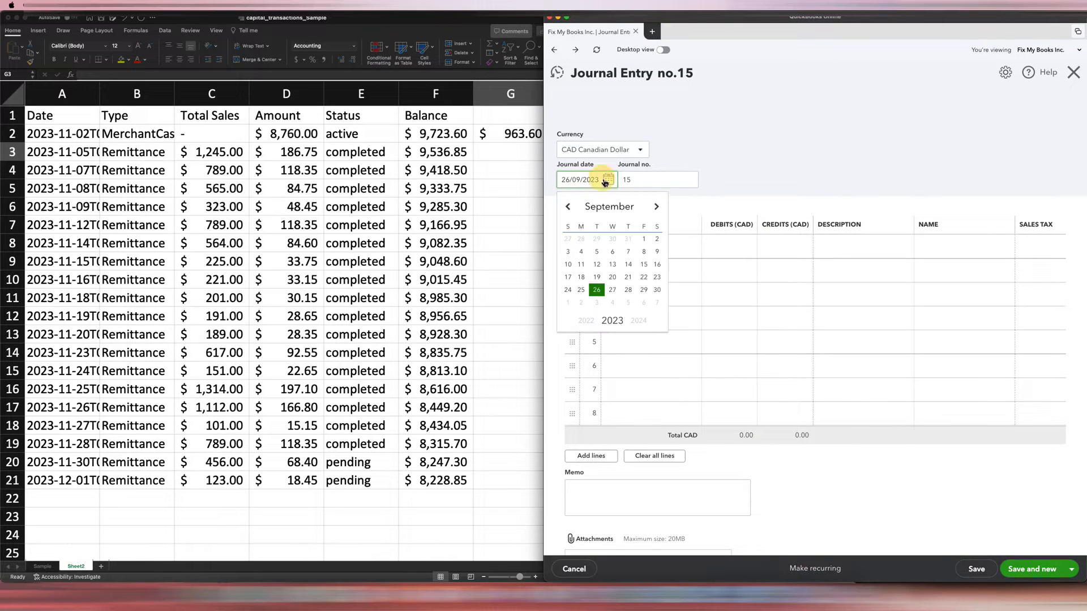
pyautogui.click(657, 206)
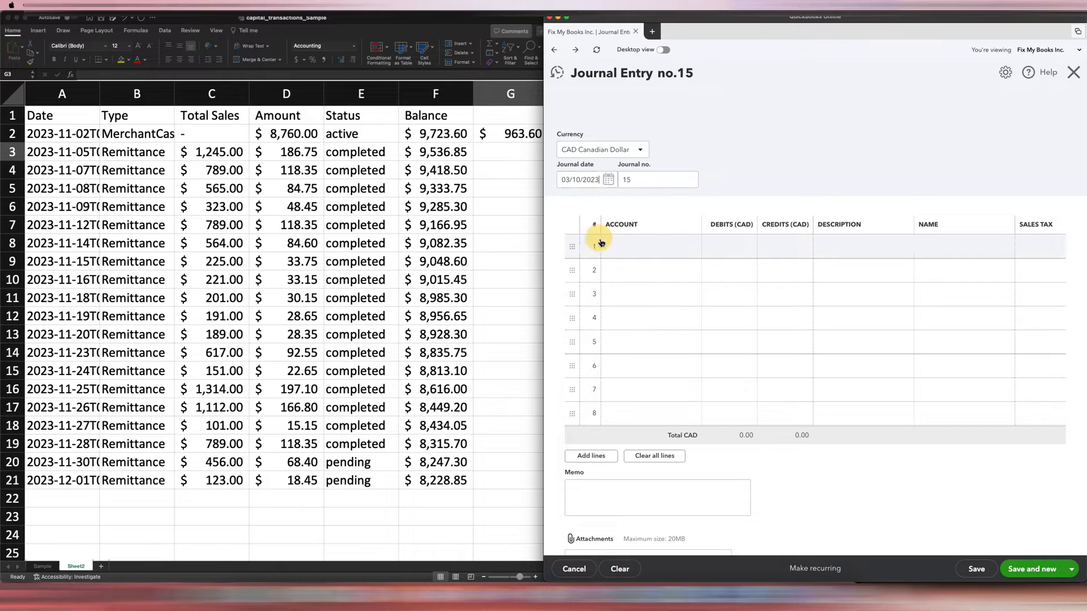
# Step: Set lines 1–2 to Chequing and Interest expense, and type Shopify on line 3
pyautogui.click(645, 246)
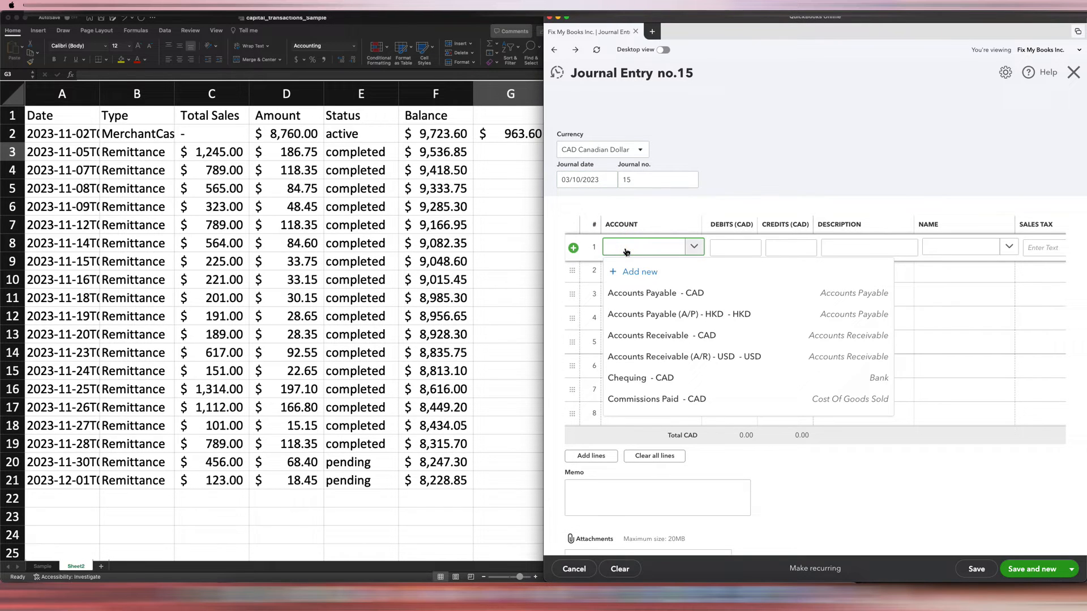
pyautogui.write('cheq')
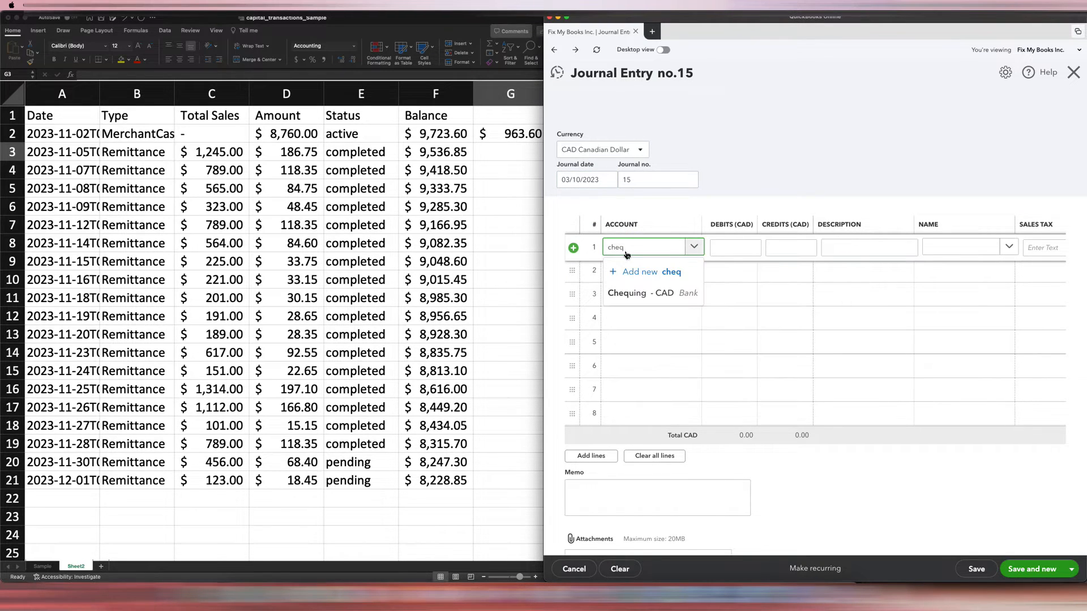
pyautogui.click(640, 293)
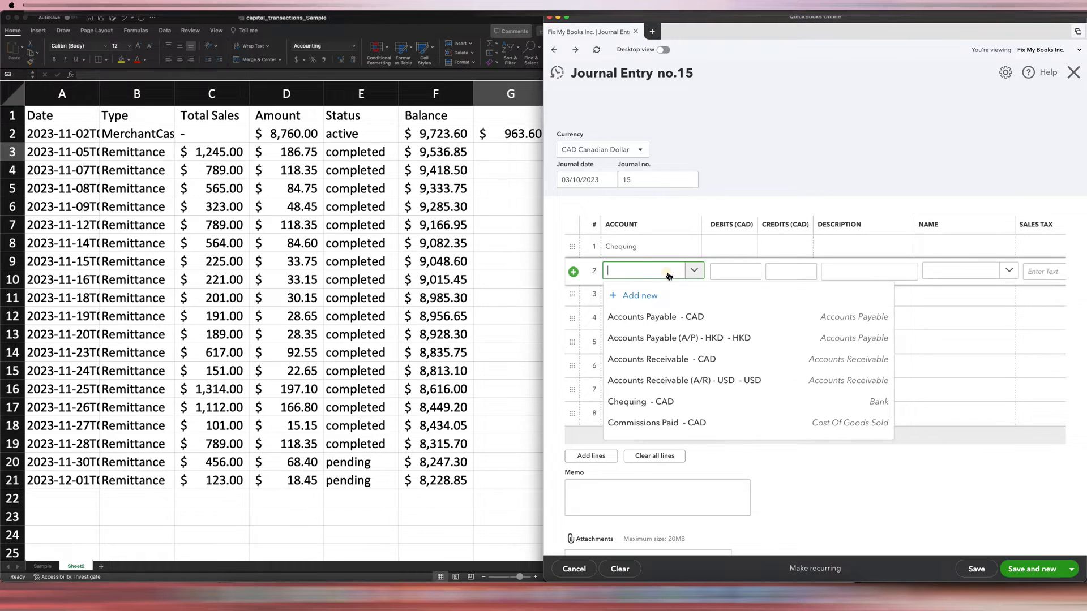
pyautogui.write('interest expense')
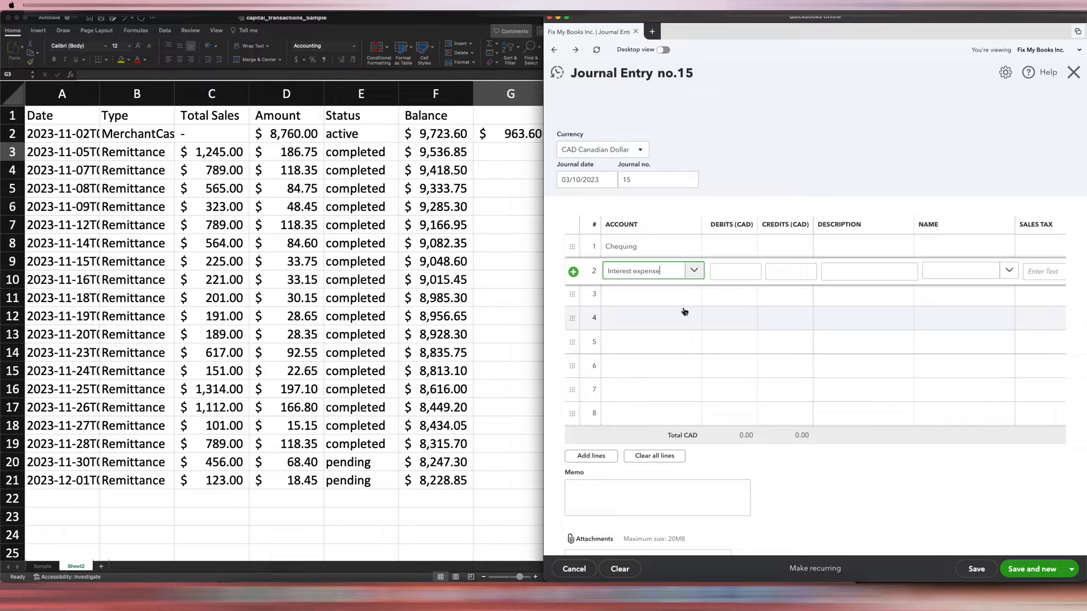
pyautogui.write('s')
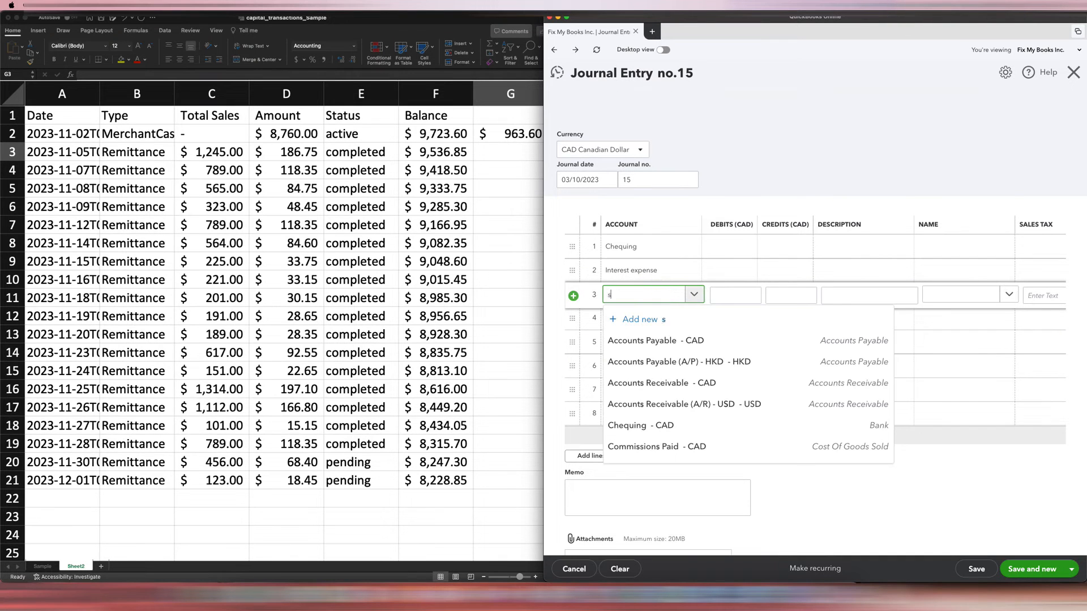
pyautogui.write('hopify')
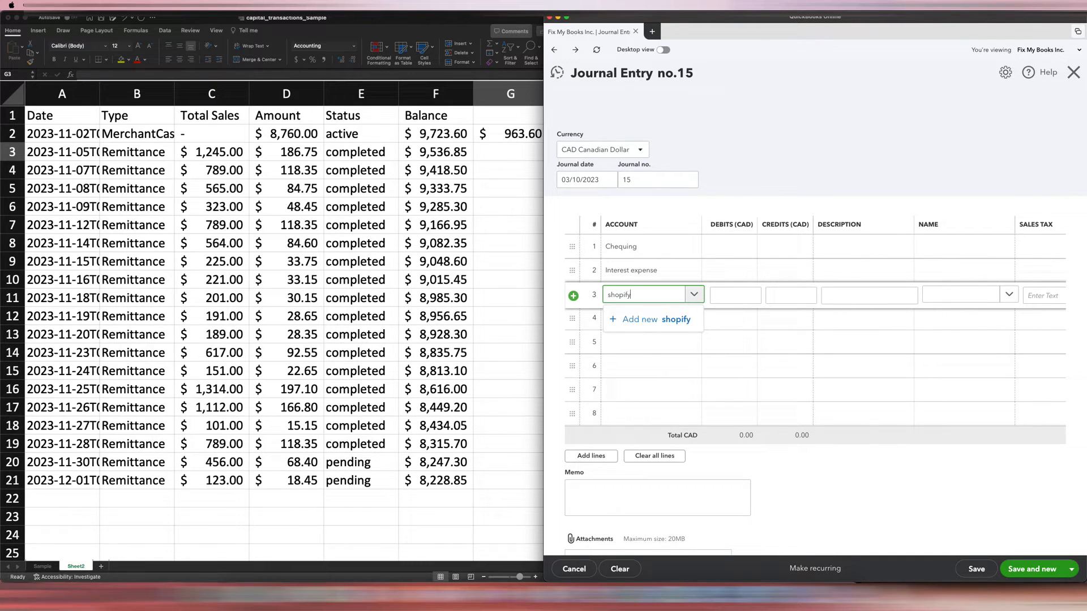
pyautogui.press('Backspace')
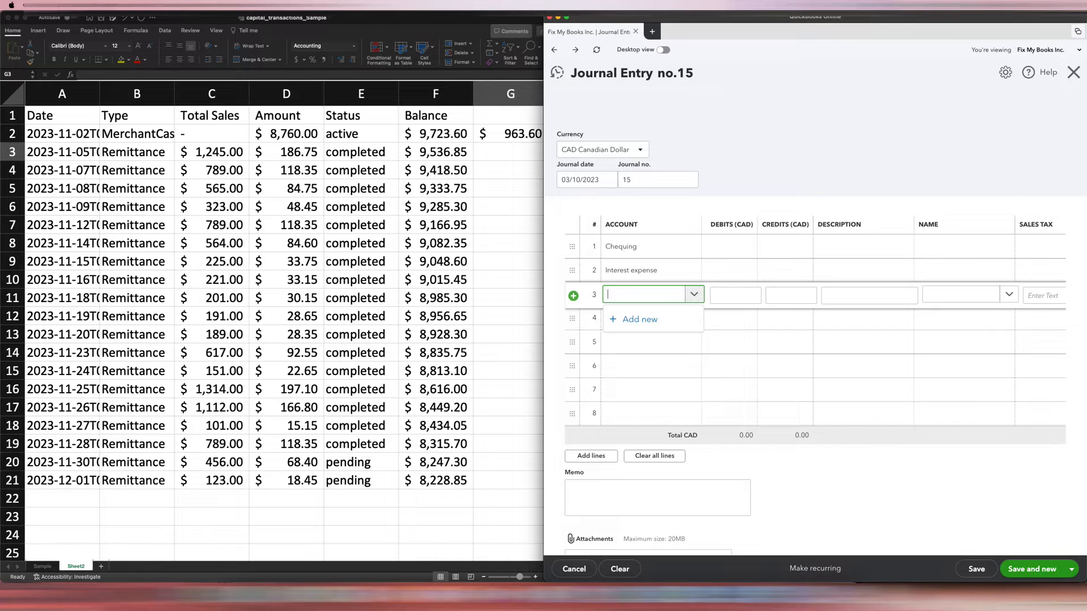
pyautogui.write('Shopify Capital Loan')
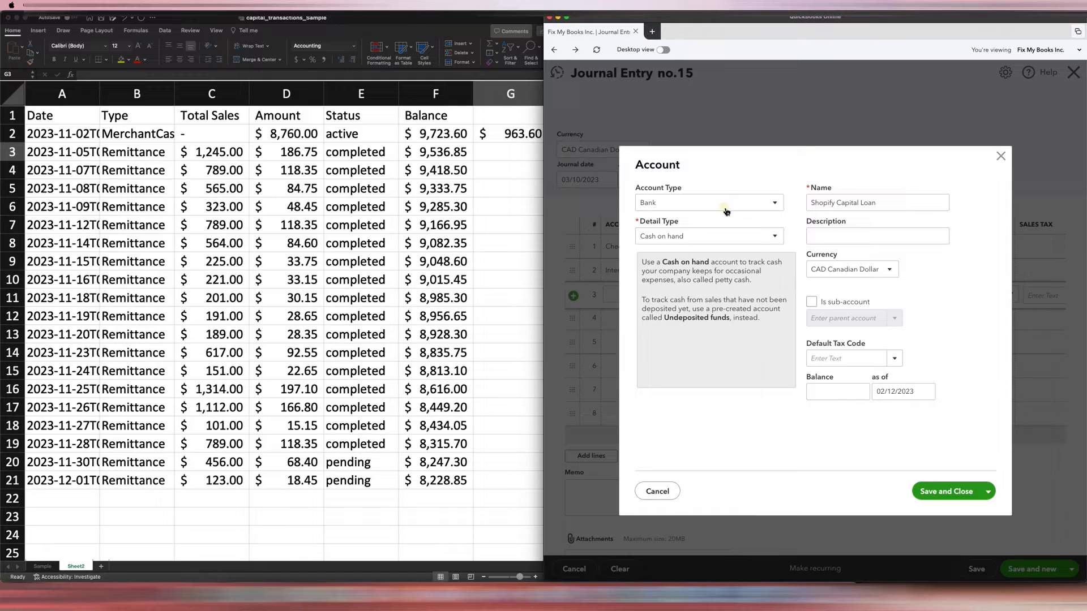
# Step: Create Shopify Capital Loan as Other Current Liabilities with Current Liabilities detail type
pyautogui.click(709, 202)
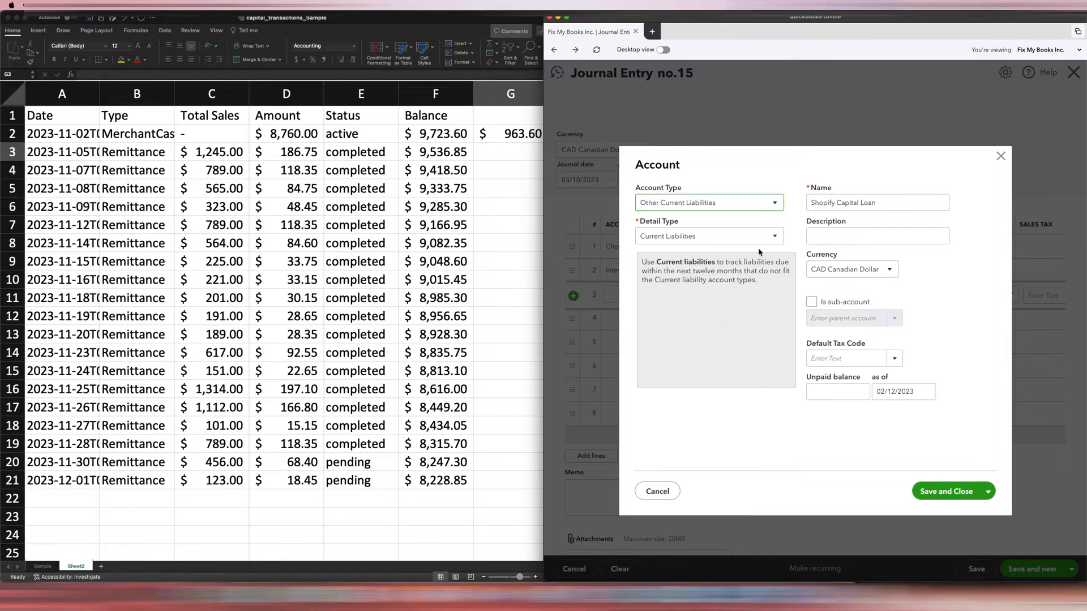
pyautogui.click(710, 236)
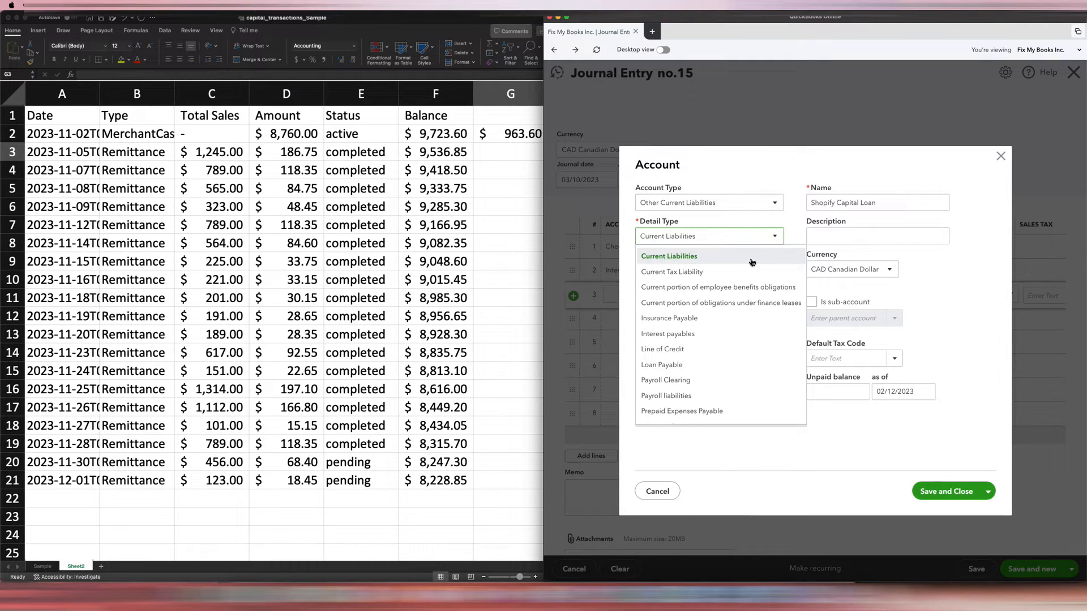
pyautogui.click(669, 256)
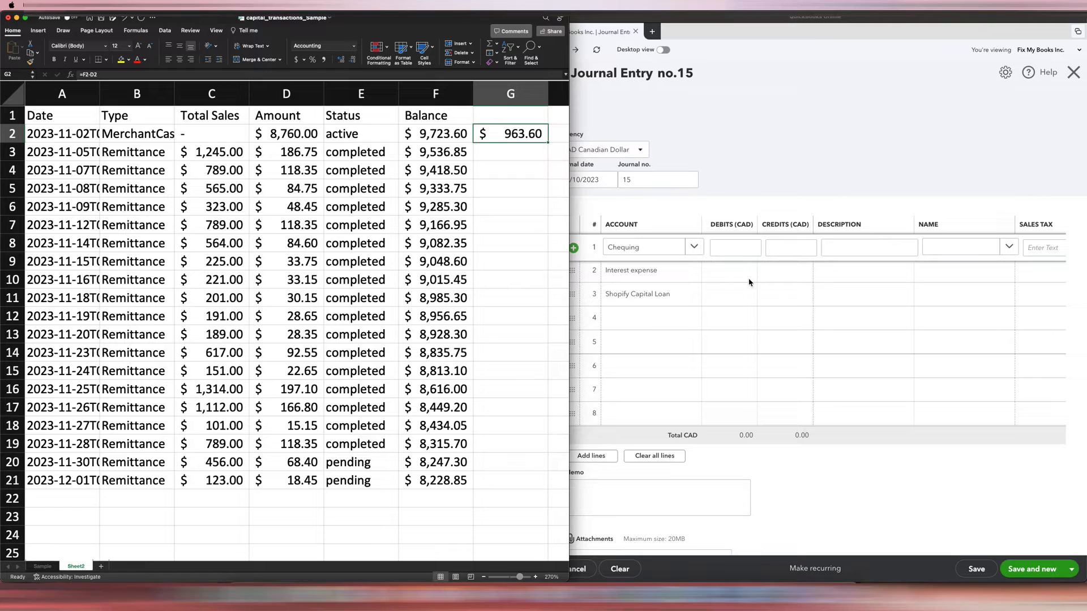
# Step: Debit Chequing 8,760.00 and Interest expense 963.60, and credit Shopify Capital Loan 9,723.60
pyautogui.click(734, 247)
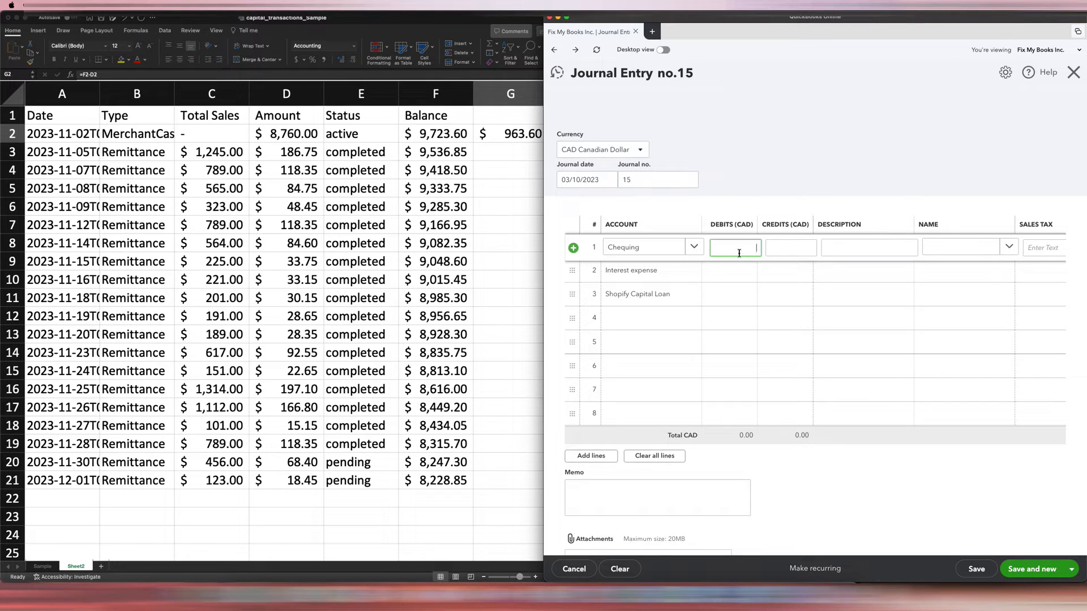
pyautogui.write('8760.00')
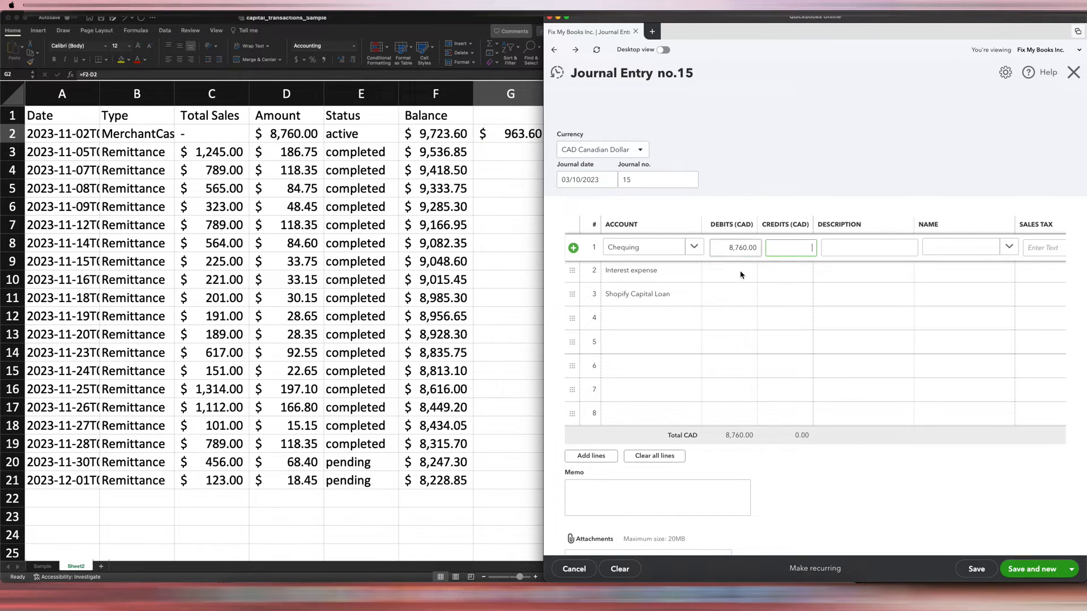
pyautogui.click(735, 271)
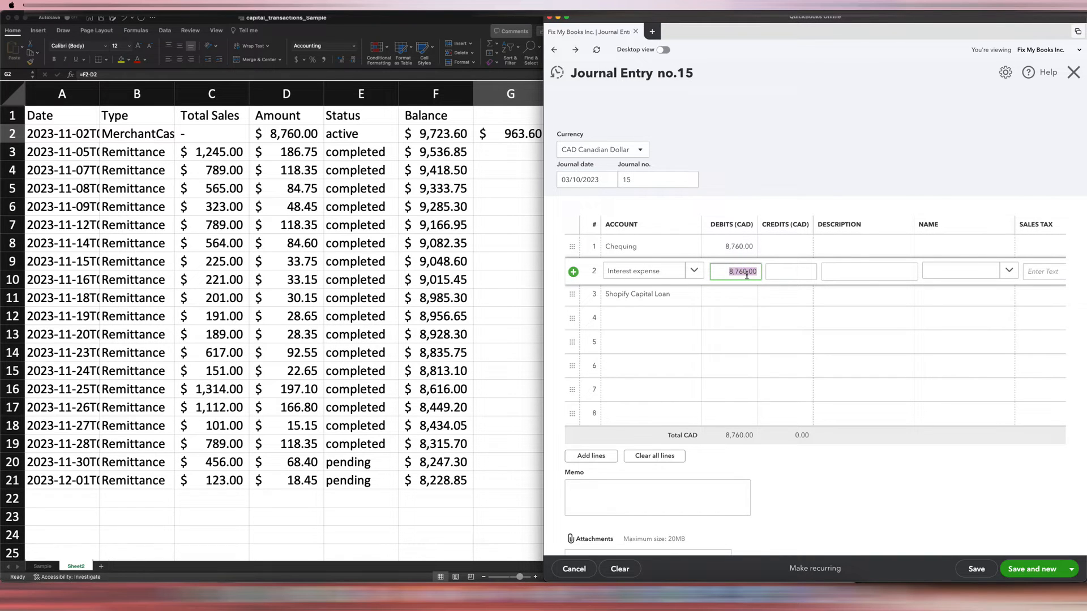
pyautogui.write('963.60')
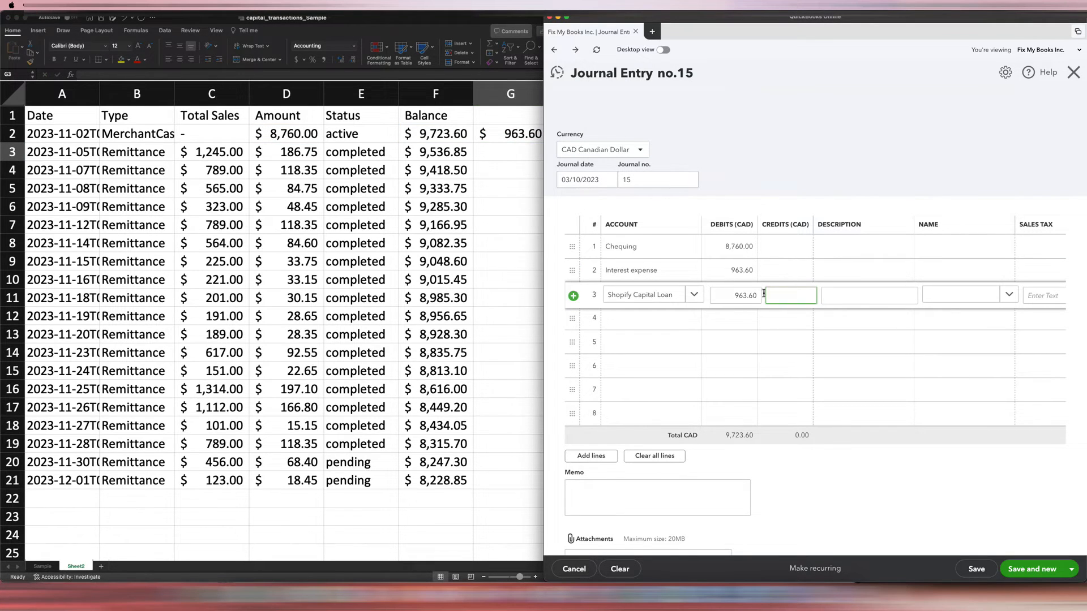
pyautogui.moveTo(782, 291)
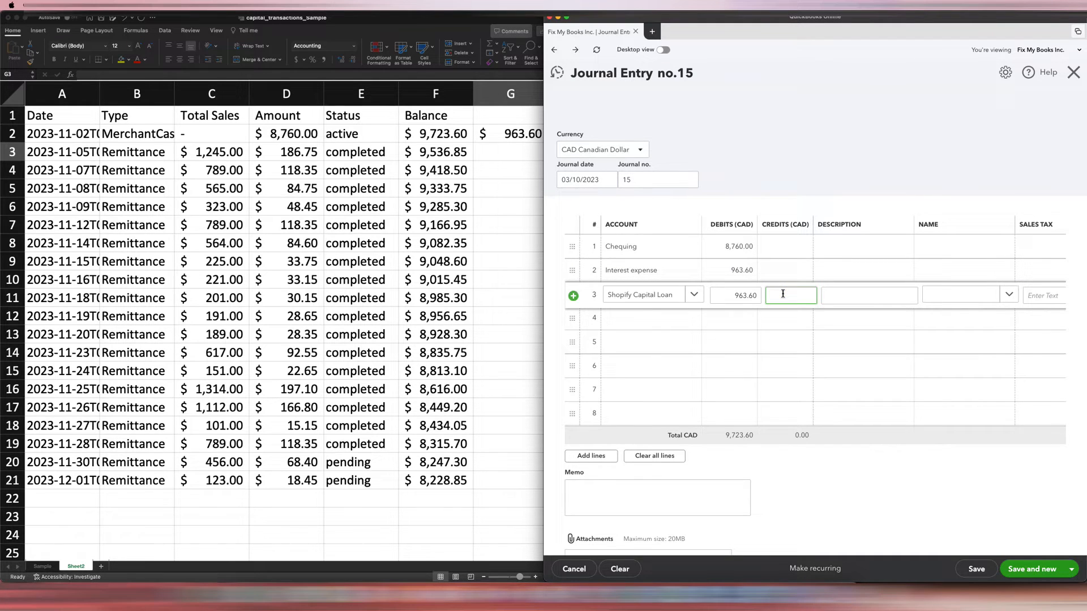
pyautogui.write('972')
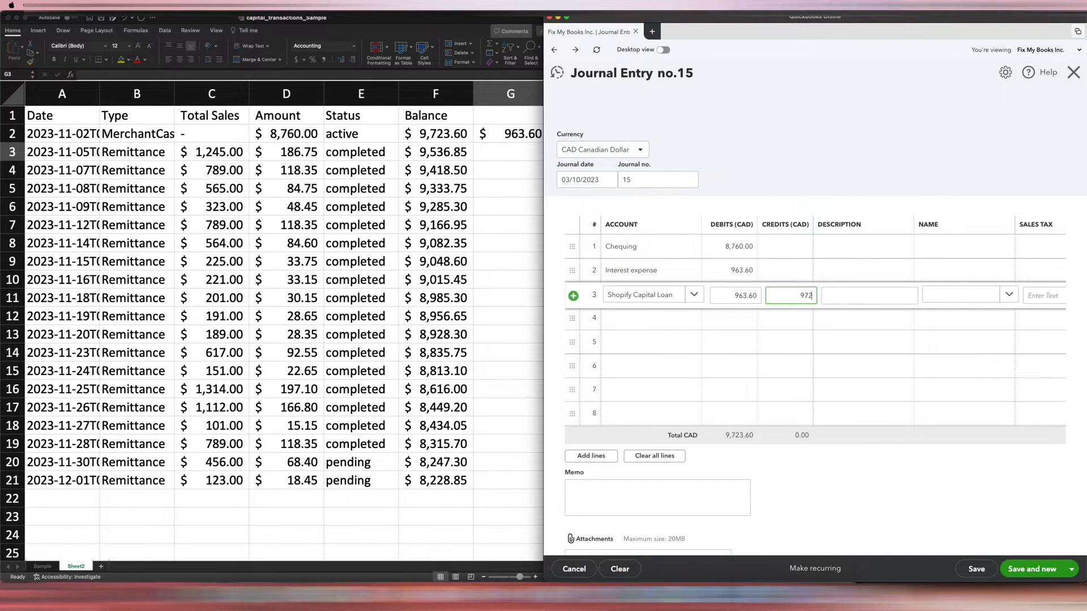
pyautogui.write('9723.60')
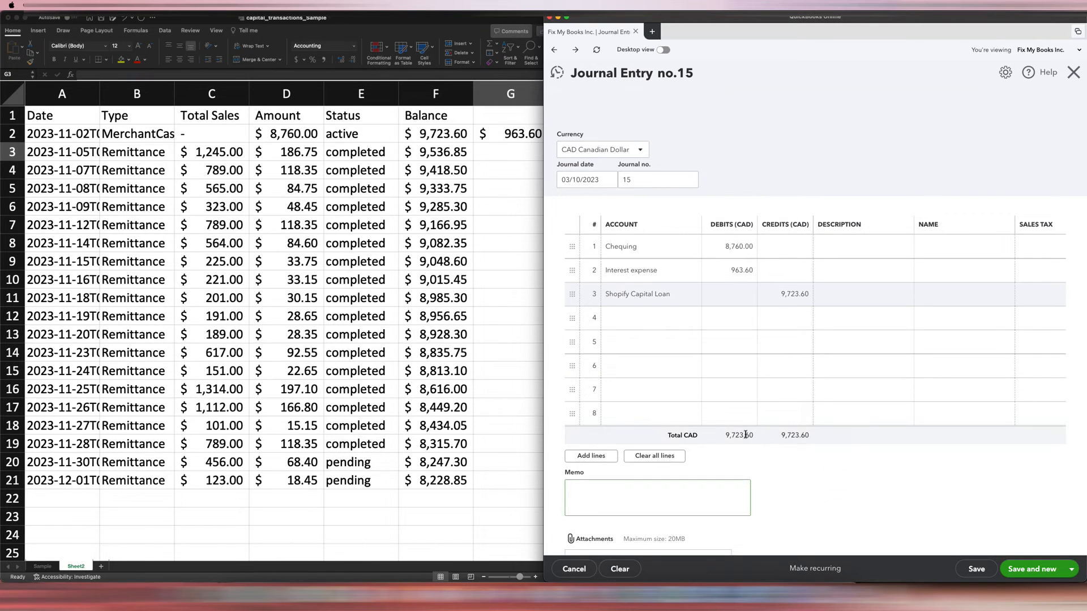
pyautogui.doubleClick(738, 434)
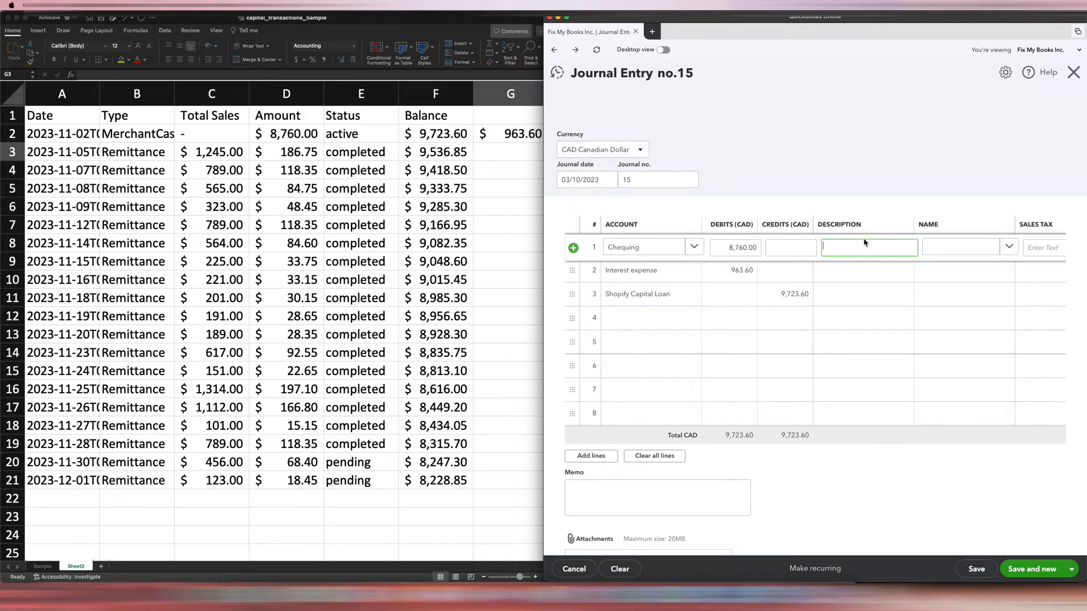
# Step: Give every journal line the description 'To record Shopify Capital Loan'
pyautogui.write('To record Shopify C')
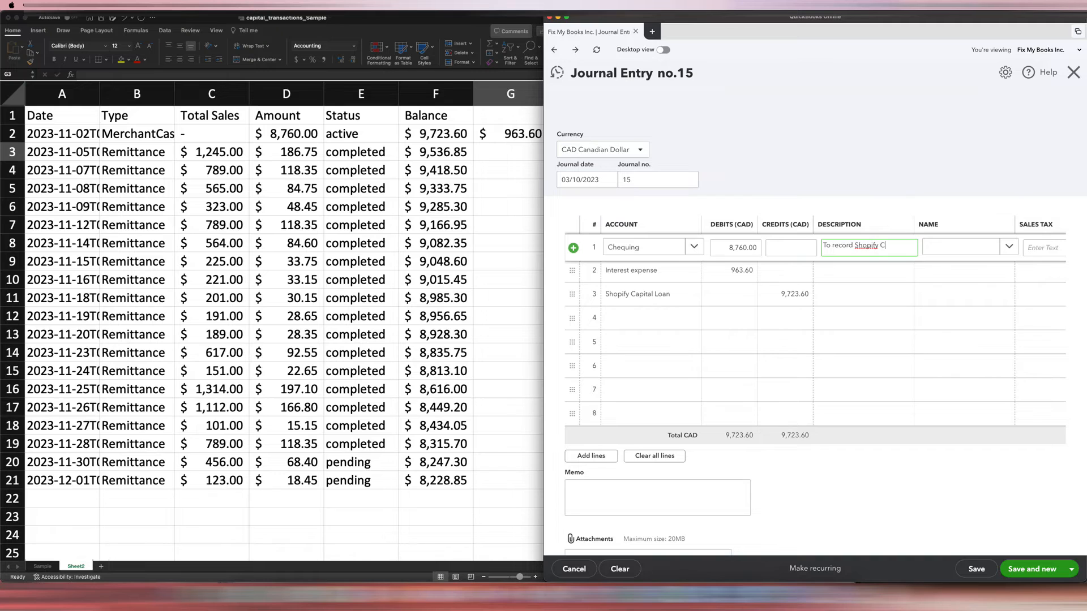
pyautogui.write('apital Loan')
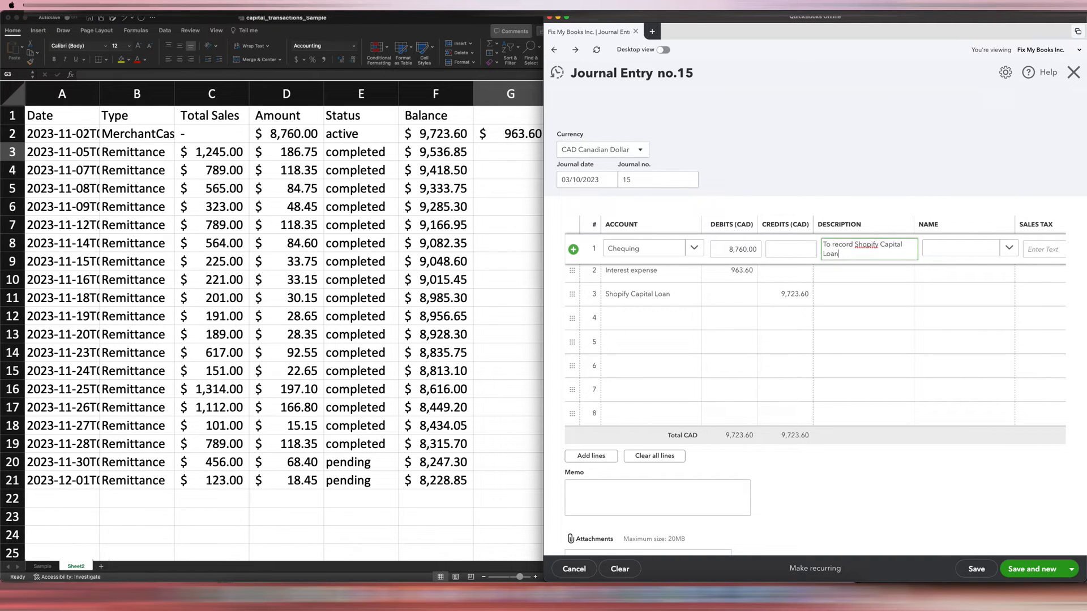
pyautogui.click(868, 275)
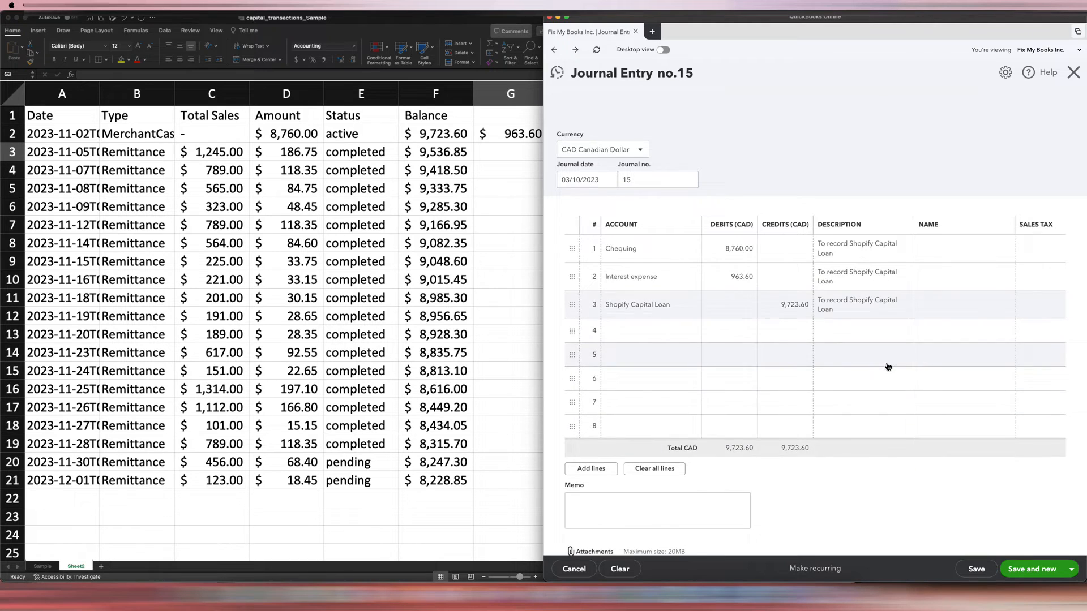
pyautogui.scroll(-3)
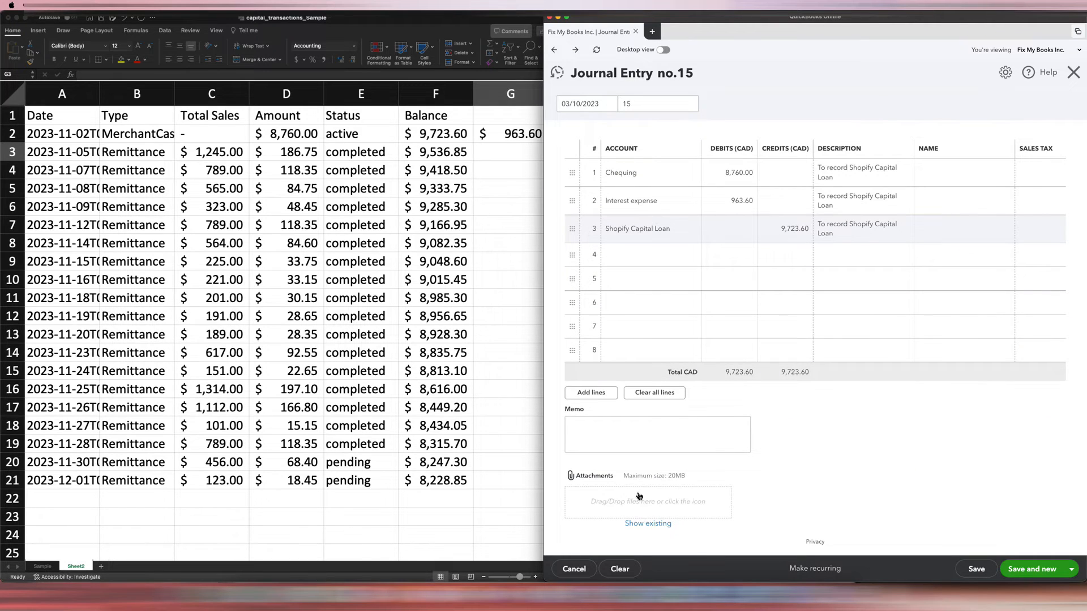
pyautogui.moveTo(661, 499)
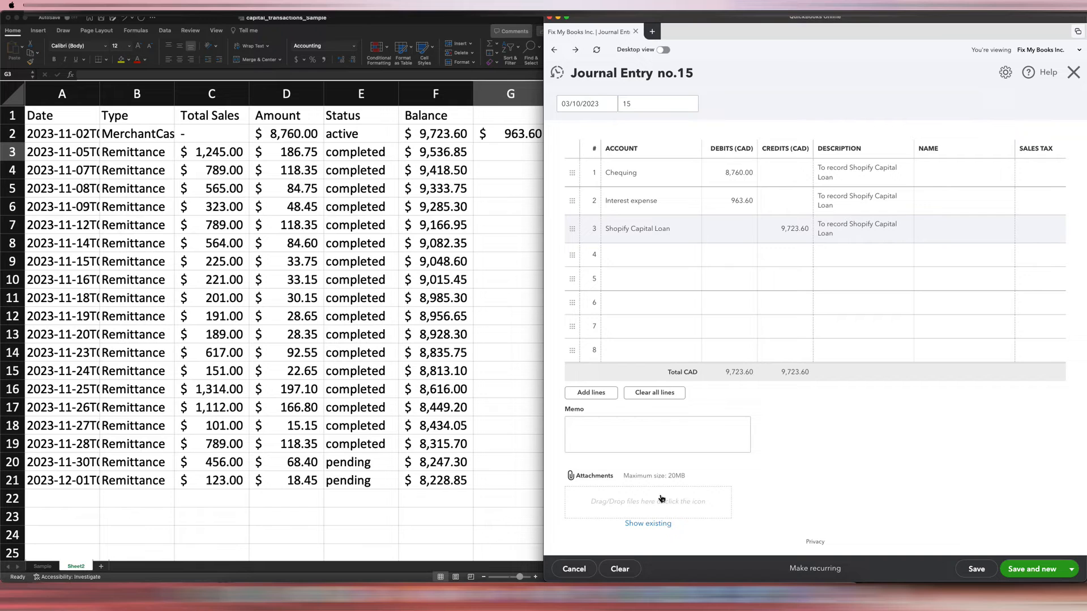
pyautogui.moveTo(654, 495)
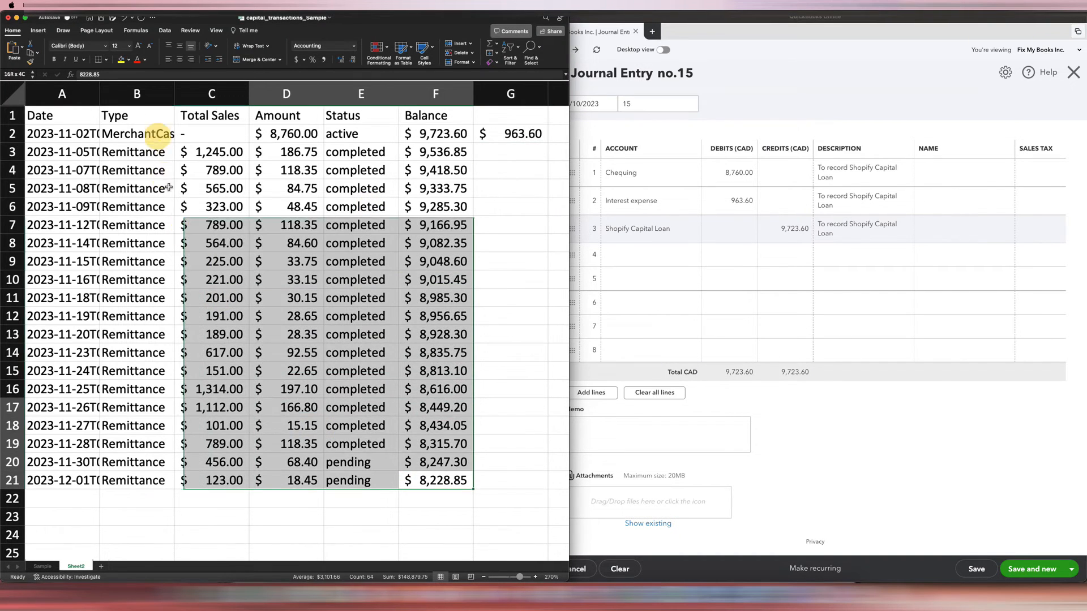
pyautogui.click(361, 225)
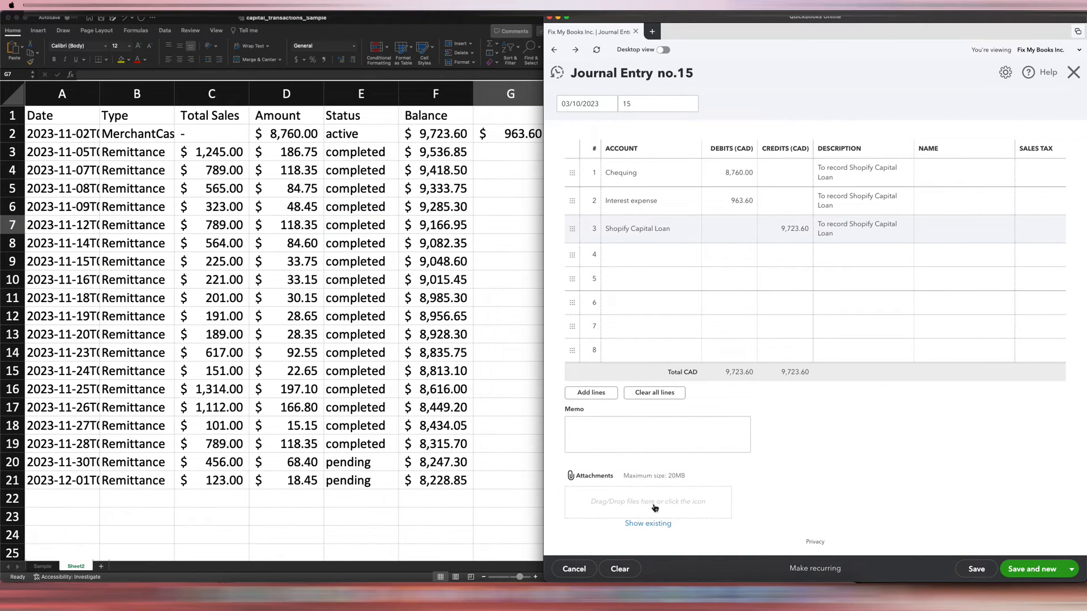
pyautogui.moveTo(667, 496)
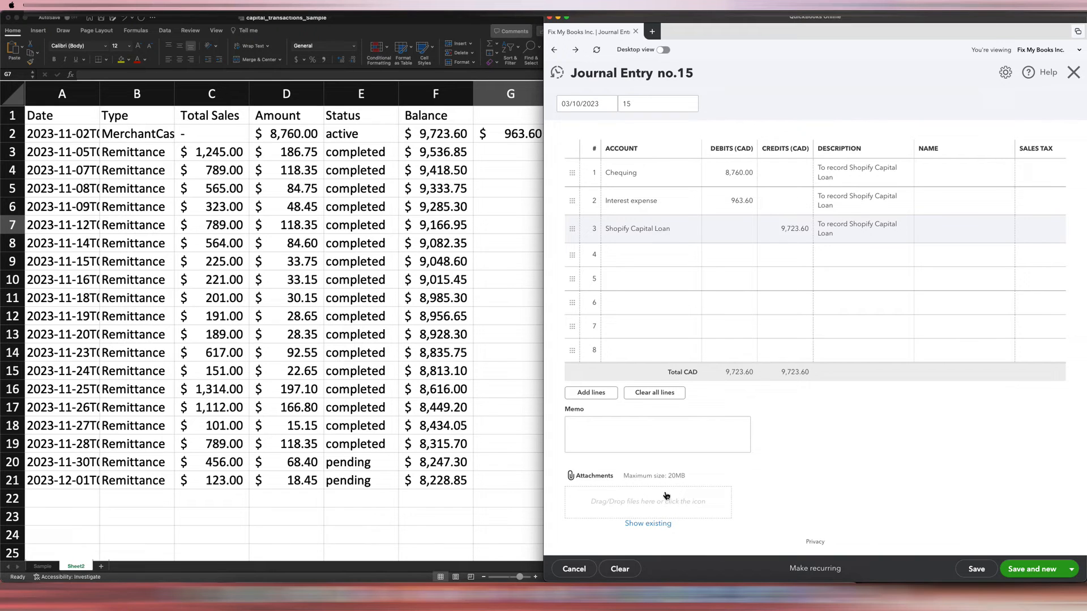
pyautogui.moveTo(860, 478)
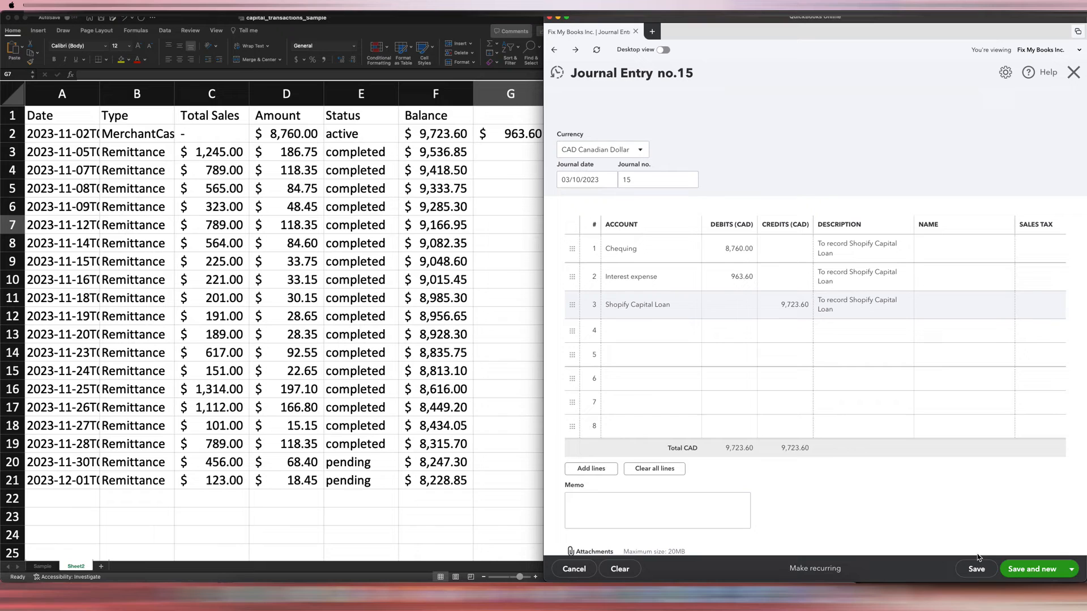
pyautogui.moveTo(976, 539)
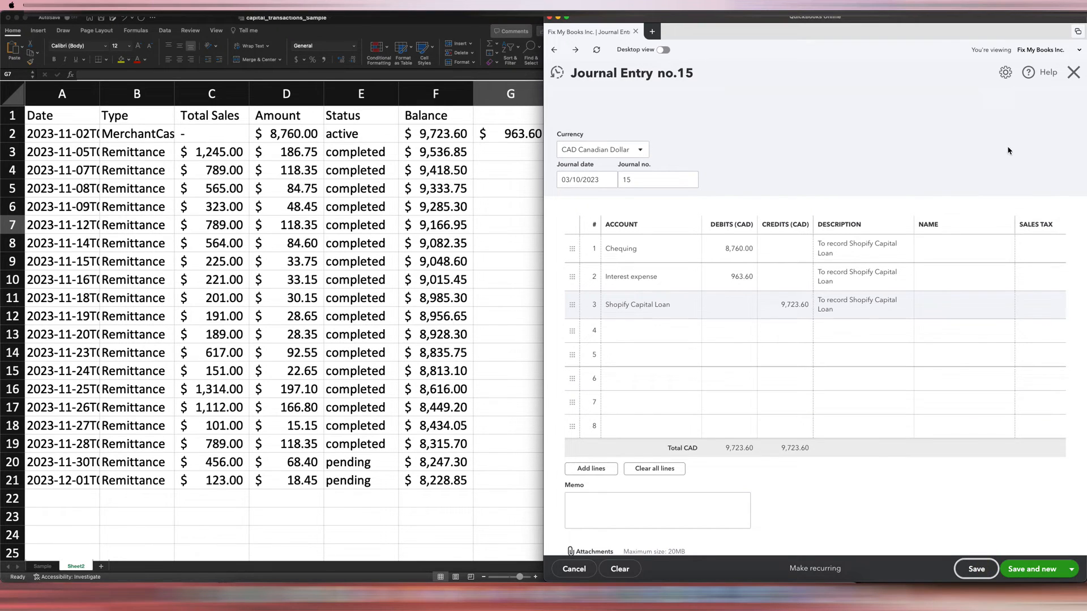
# Step: Save Journal Entry 15 and match it to the 8,760.00 ATM deposit
pyautogui.click(975, 569)
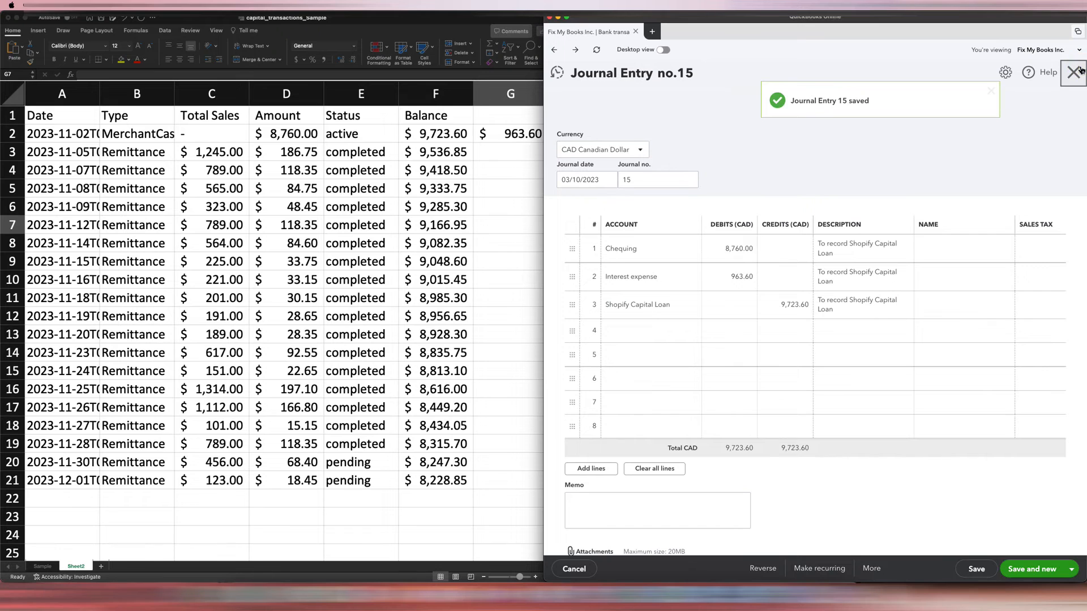
pyautogui.click(1074, 72)
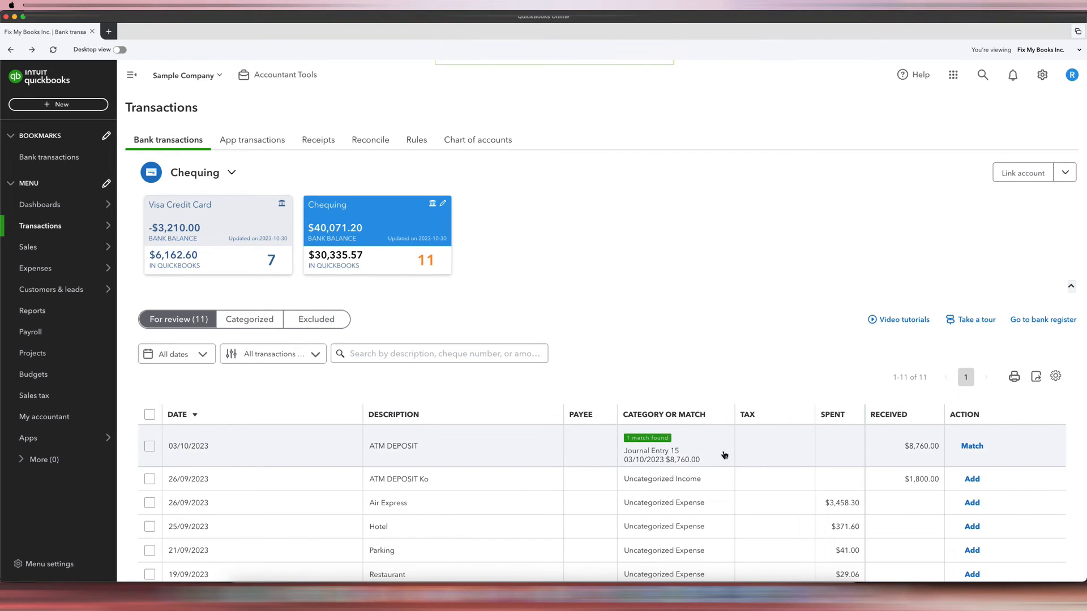
pyautogui.moveTo(951, 453)
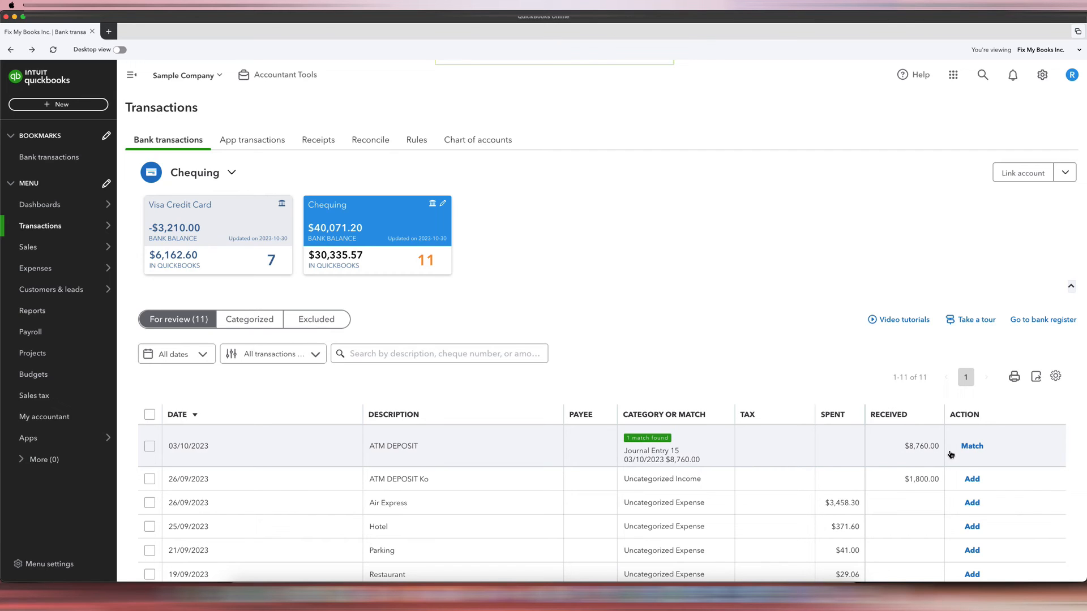
pyautogui.click(972, 446)
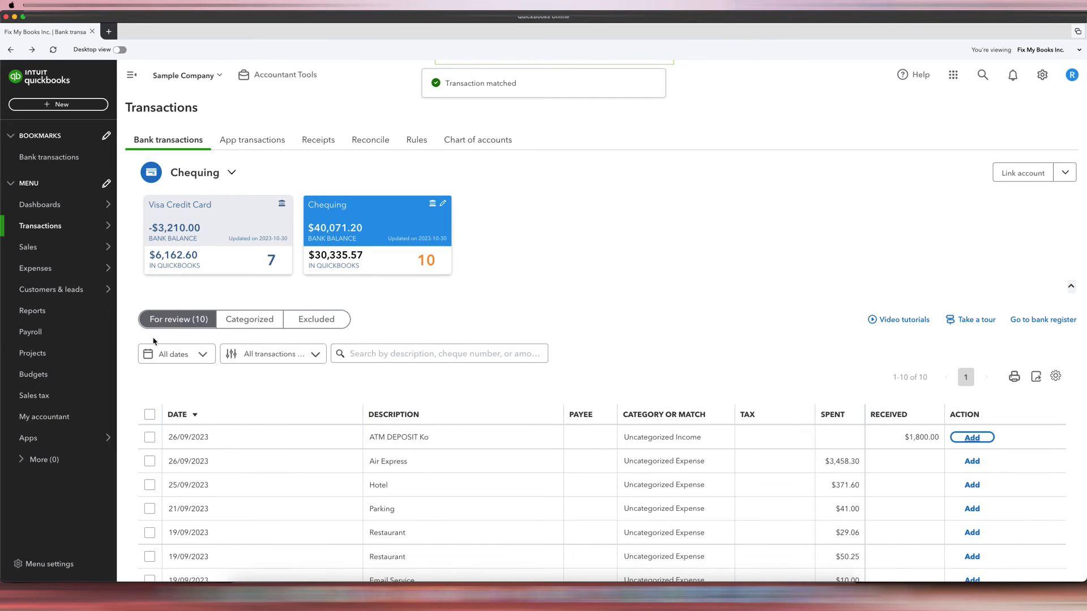
pyautogui.click(32, 311)
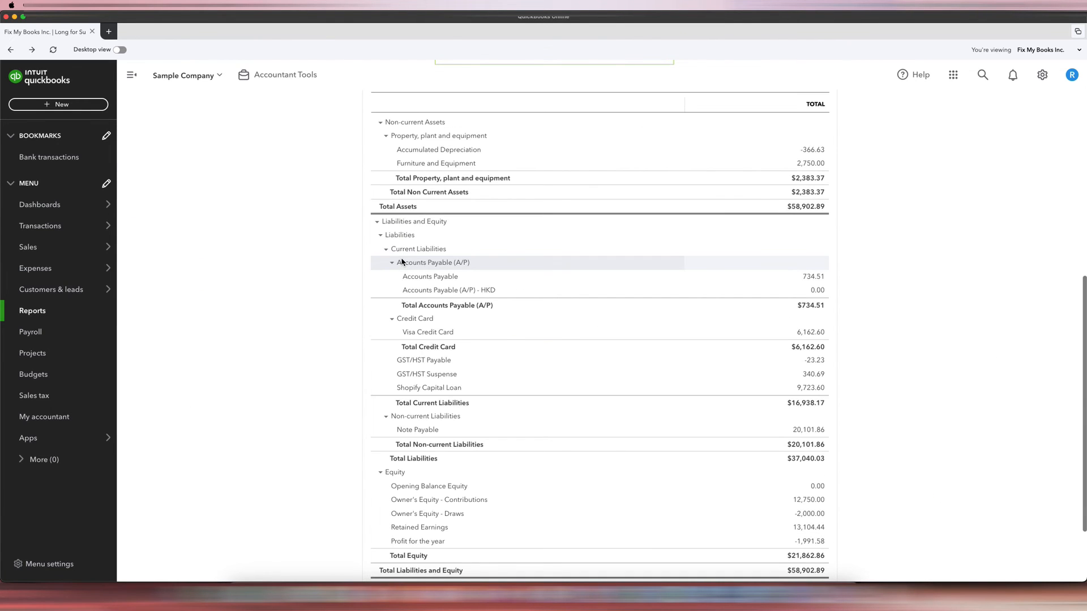
# Step: Scroll the balance sheet to Shopify Capital Loan at 9,723.60 under current liabilities
pyautogui.scroll(-3)
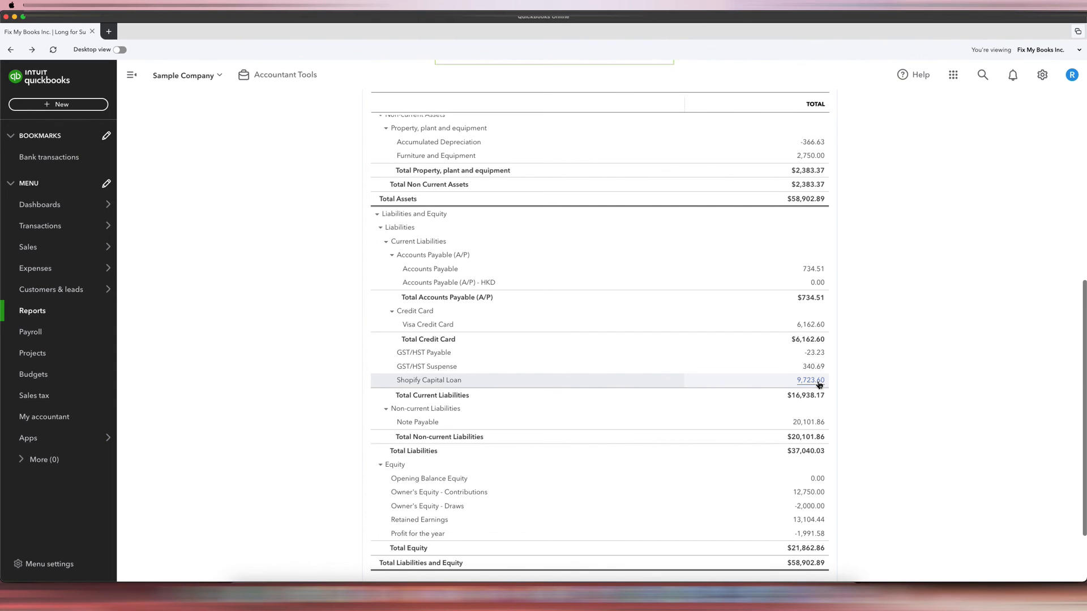
pyautogui.moveTo(873, 387)
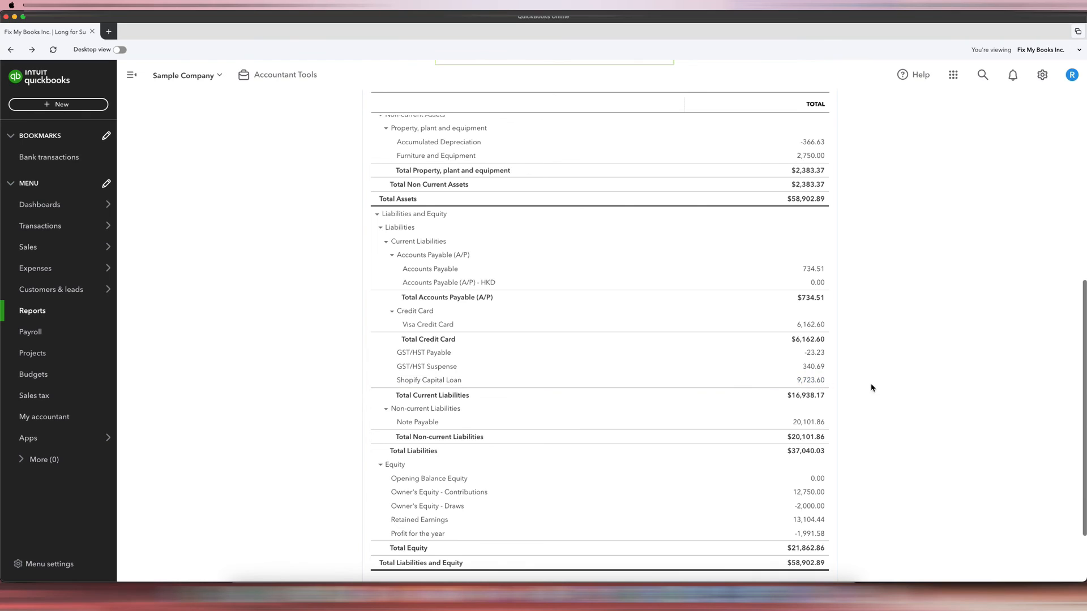
pyautogui.moveTo(1011, 365)
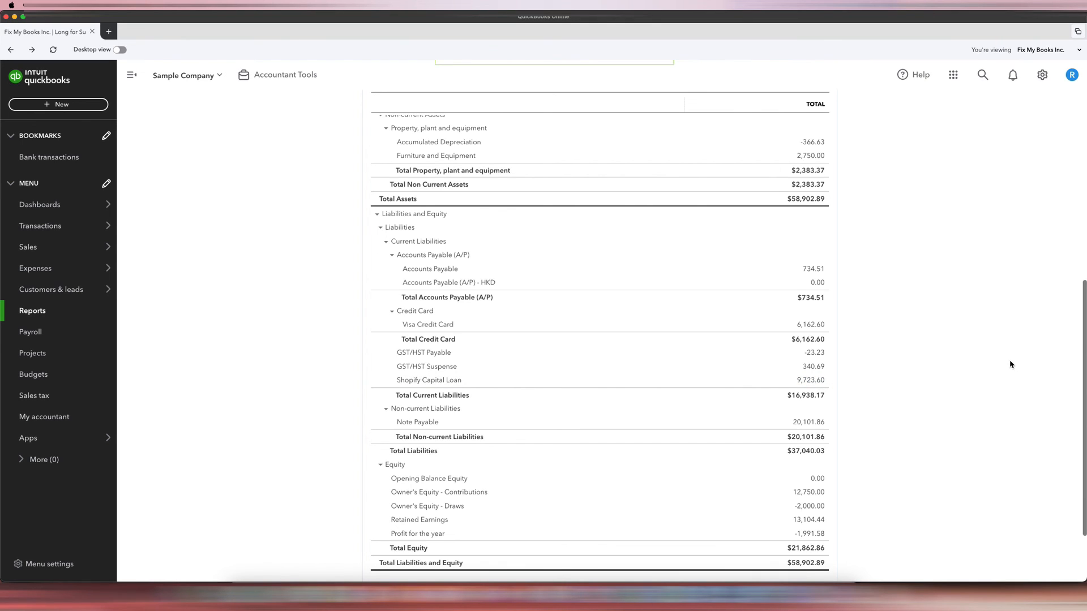
pyautogui.moveTo(1059, 367)
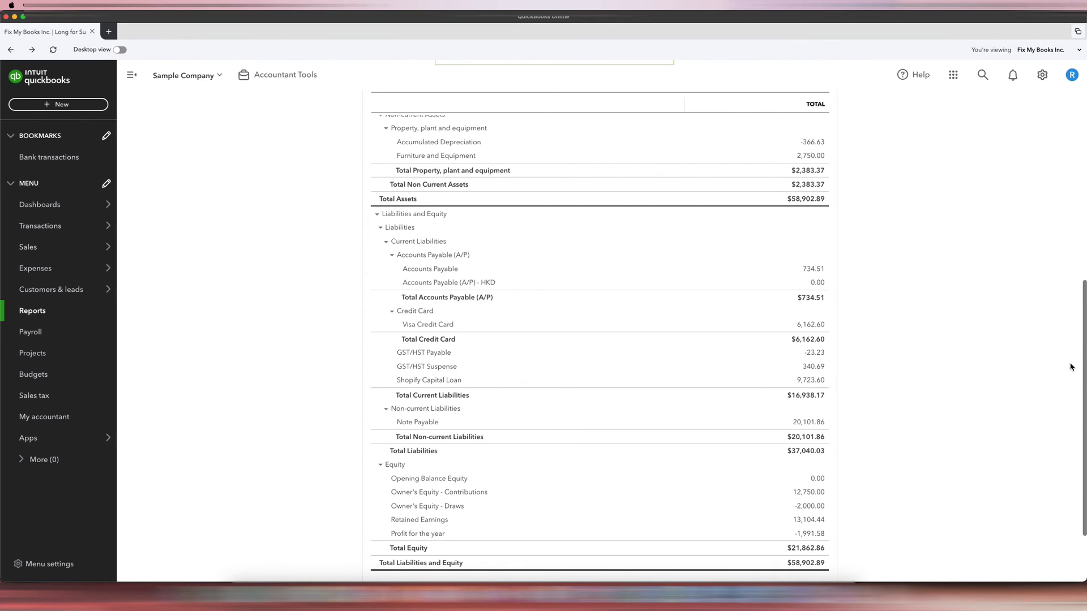